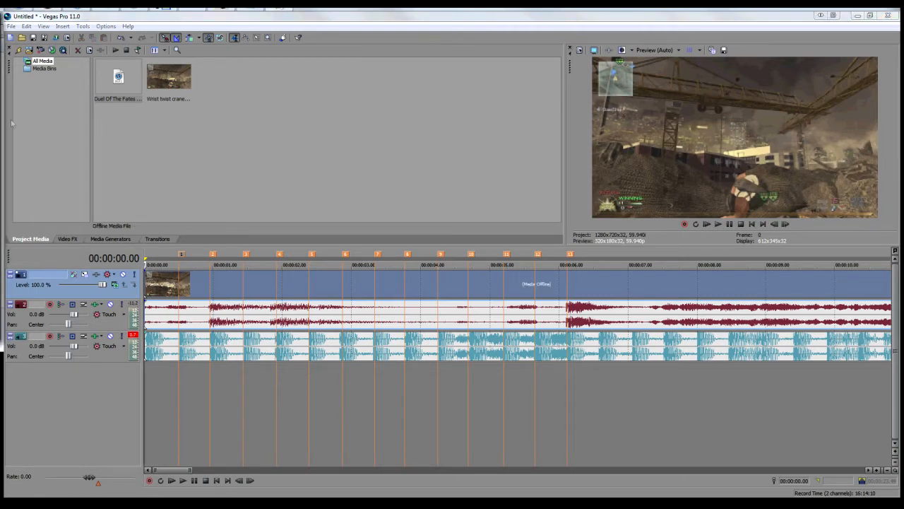
Split the gameplay clip on the beat markers and close its Video Event FX dialog
left_click(161, 264)
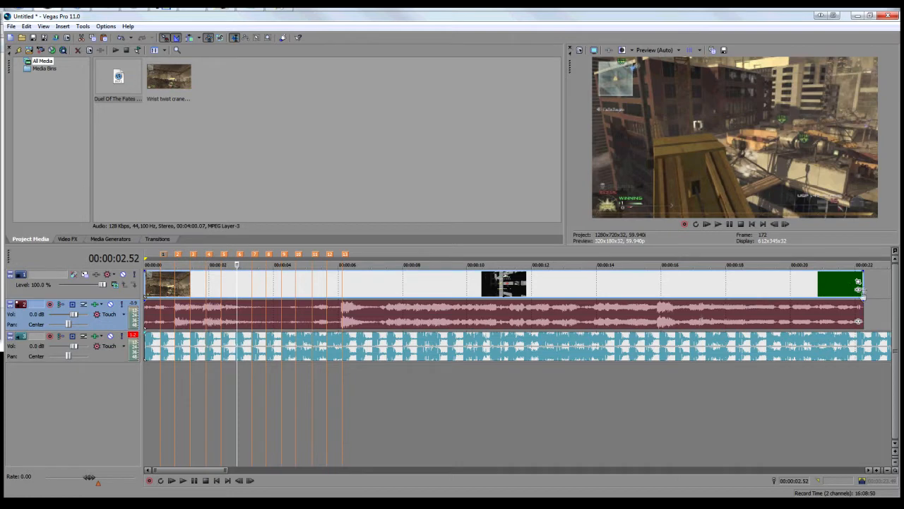
mouse_move(859, 289)
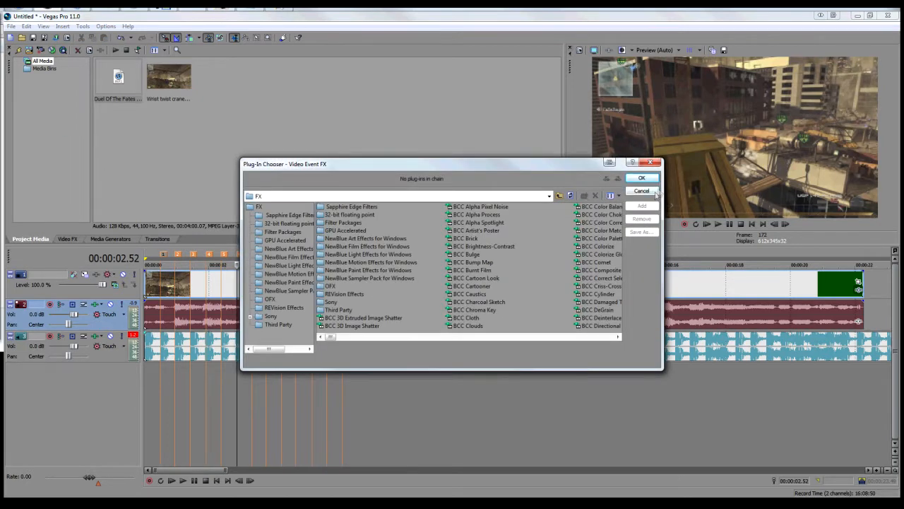
left_click(642, 190)
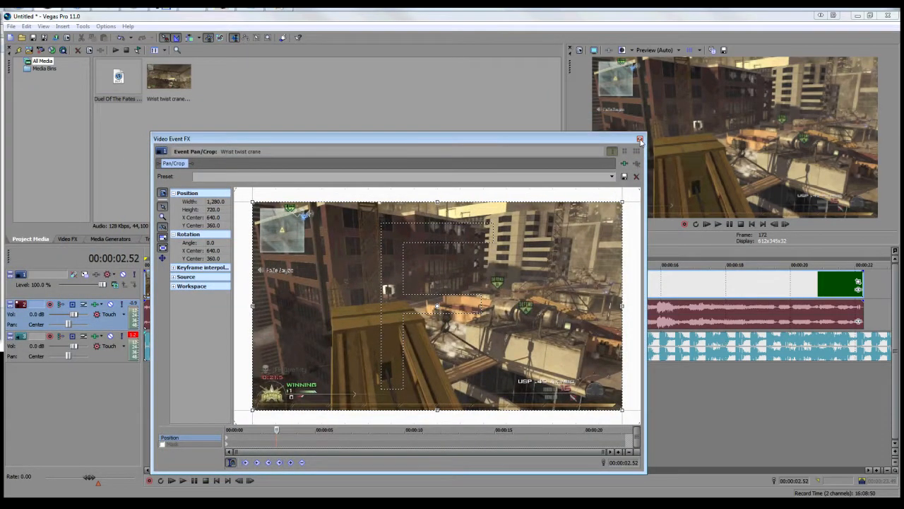
left_click(640, 138)
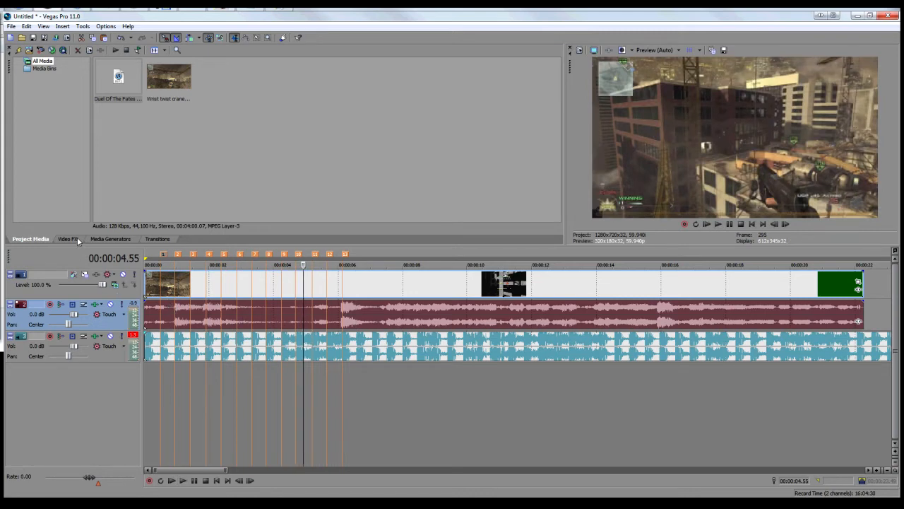
Browse the Video FX library to the Sapphire S_WarpWaves presets, comparing neighbouring Sapphire effects
left_click(68, 239)
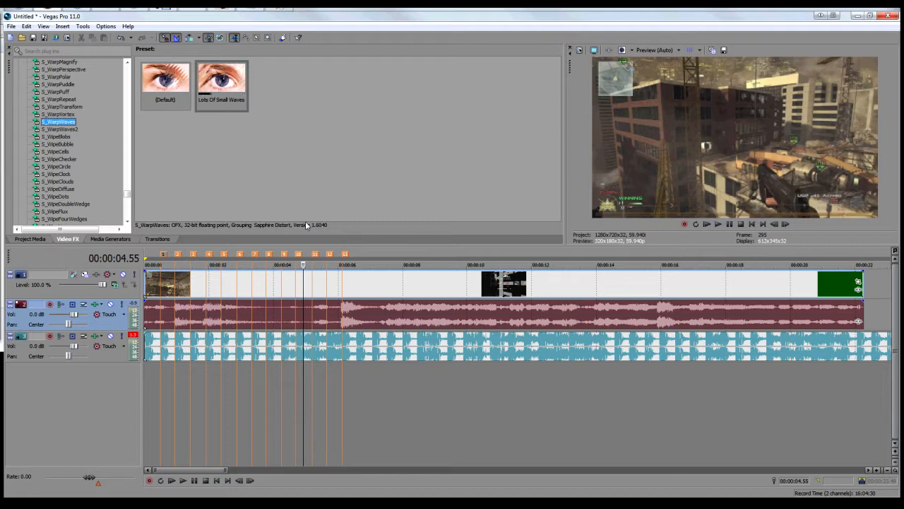
left_click(221, 78)
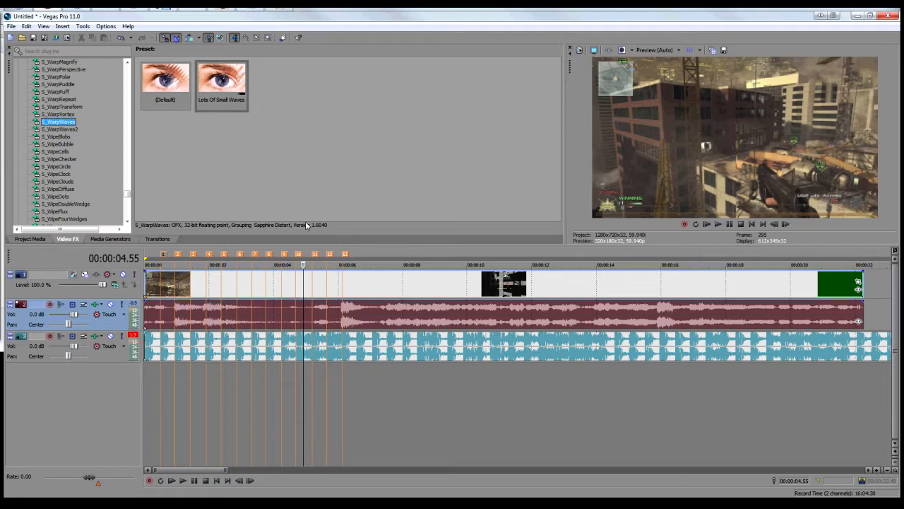
left_click(220, 78)
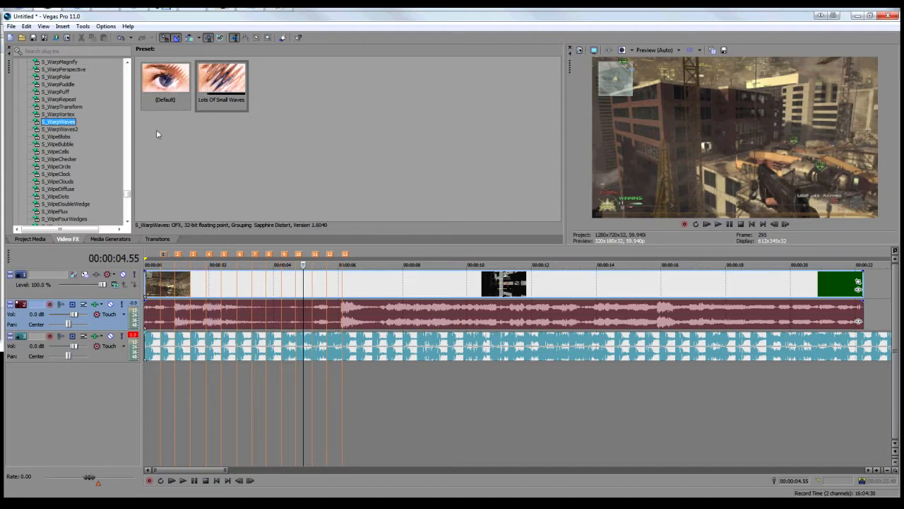
left_click(60, 130)
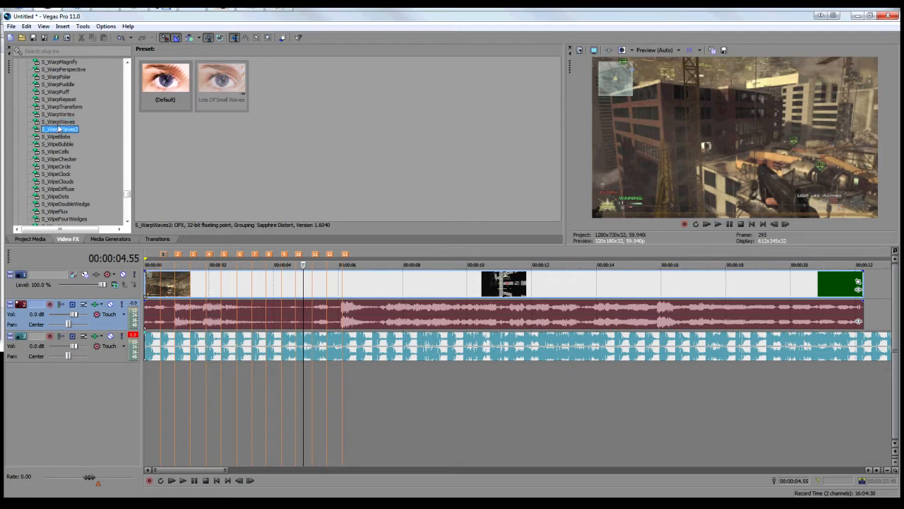
left_click(59, 121)
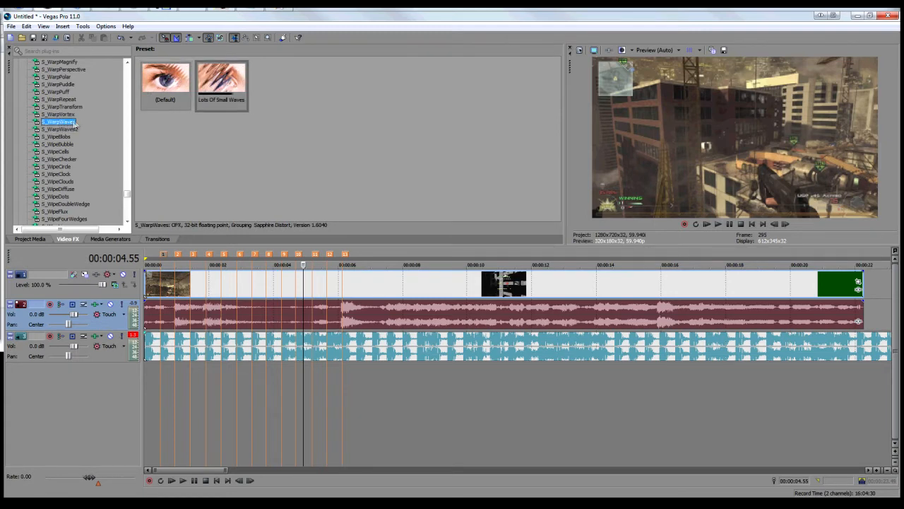
left_click(59, 130)
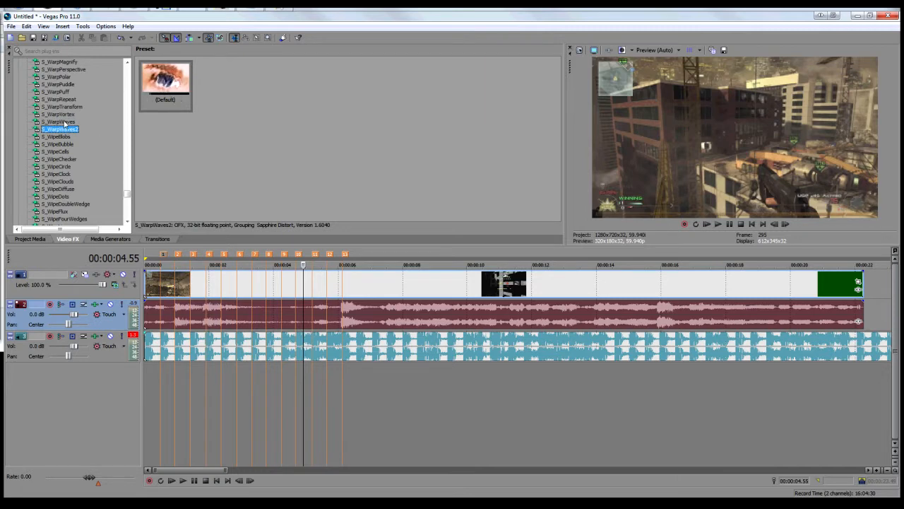
left_click(59, 122)
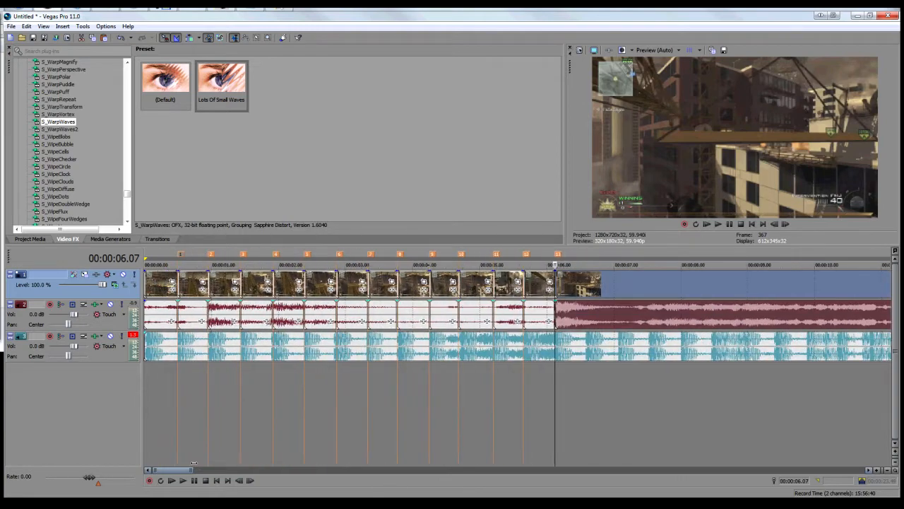
Move the playhead to the first beat clip to receive the S_WarpWaves Default preset
left_click(164, 78)
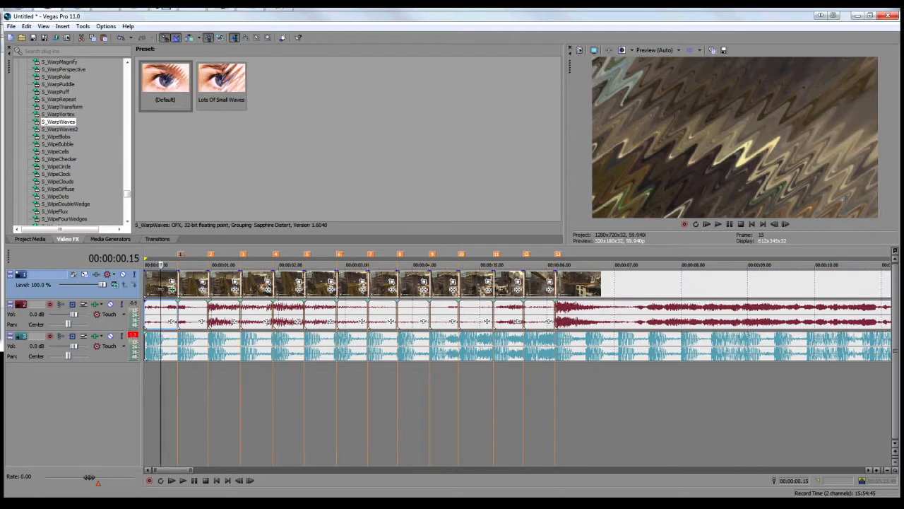
mouse_move(172, 292)
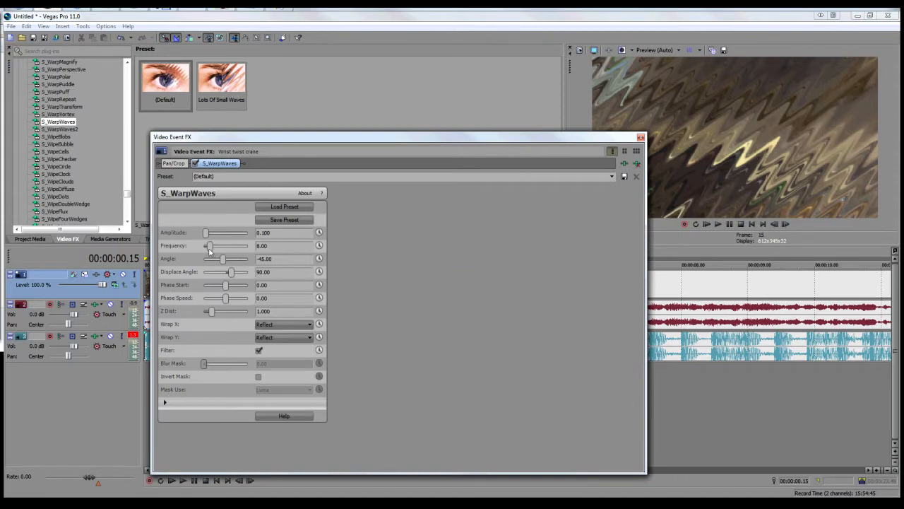
Set WarpWaves frequency to 30, lower the amplitude toward 0 and enable Animate
left_click_drag(209, 246, 247, 246)
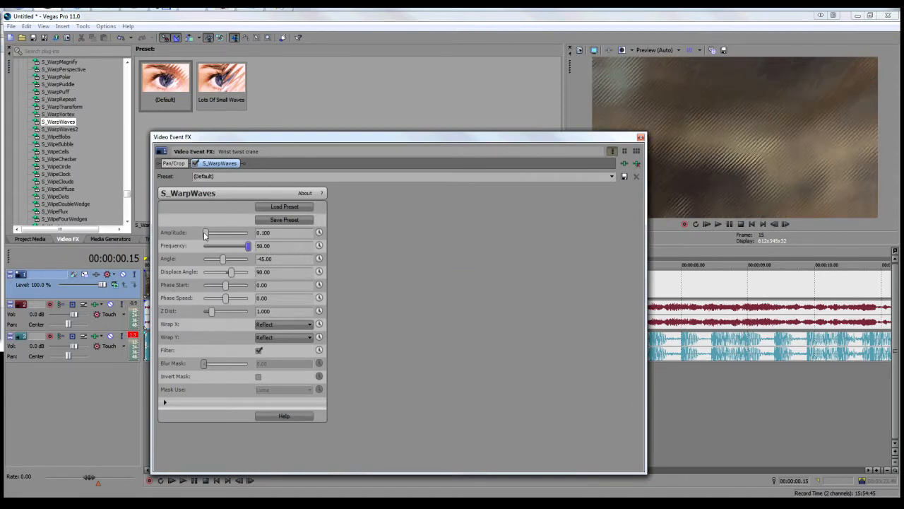
left_click_drag(207, 232, 203, 231)
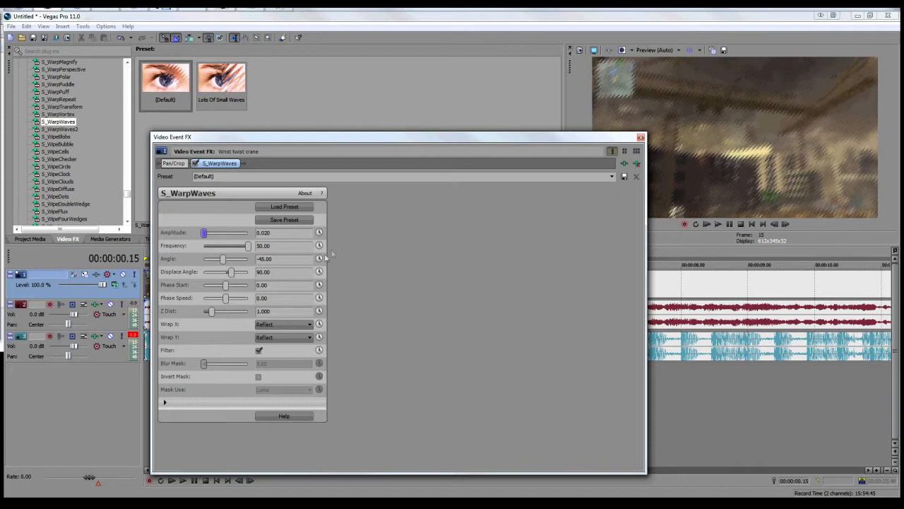
mouse_move(320, 247)
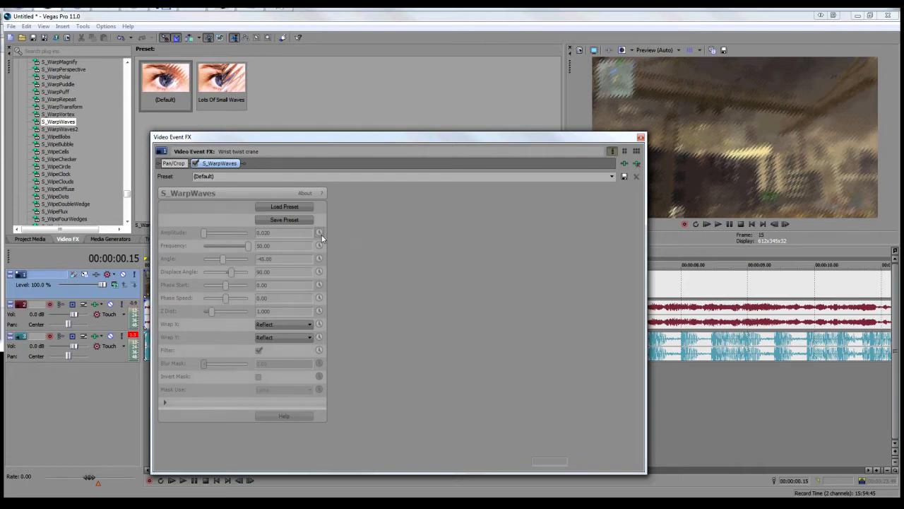
left_click(319, 231)
type("90")
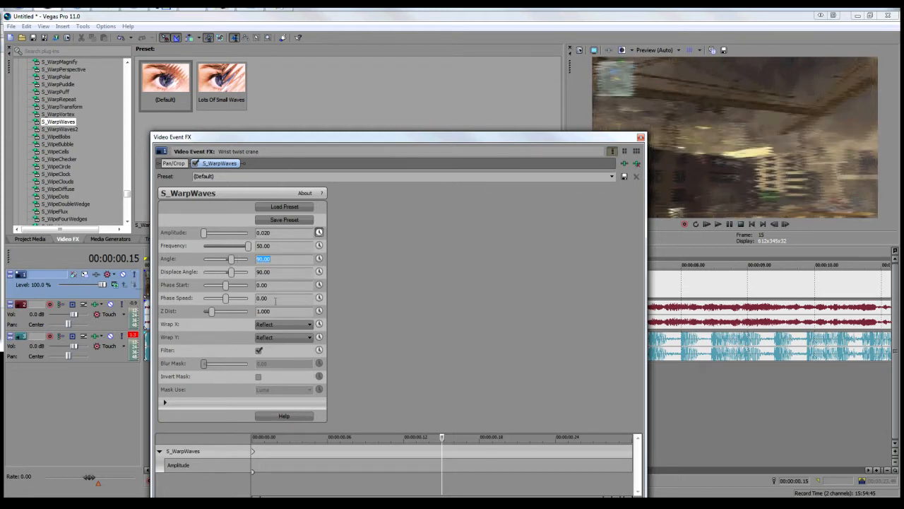
mouse_move(379, 275)
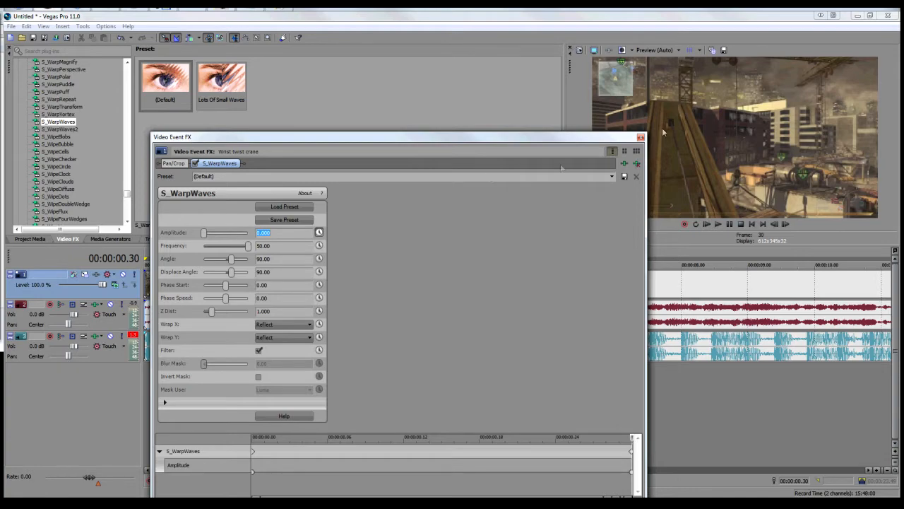
mouse_move(545, 130)
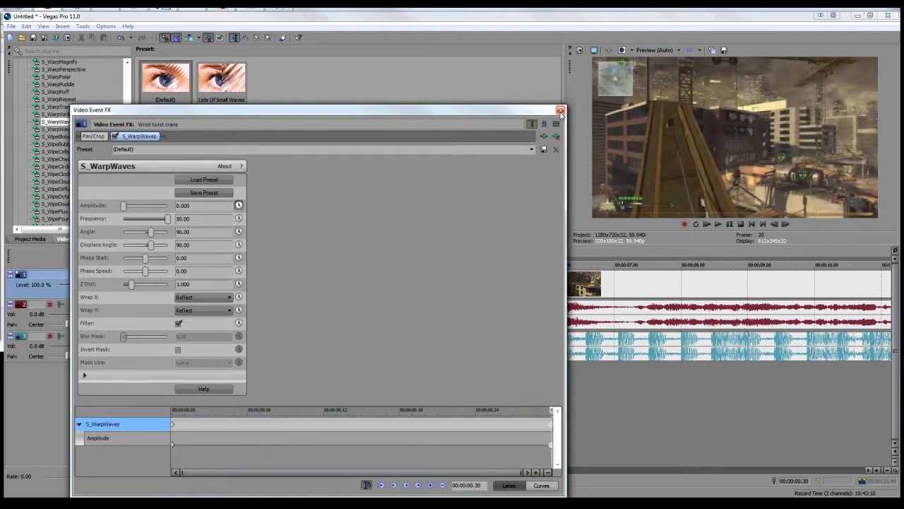
Add a Magic Bullet Looks preset to the clip's effect chain and close the FX window
left_click(561, 111)
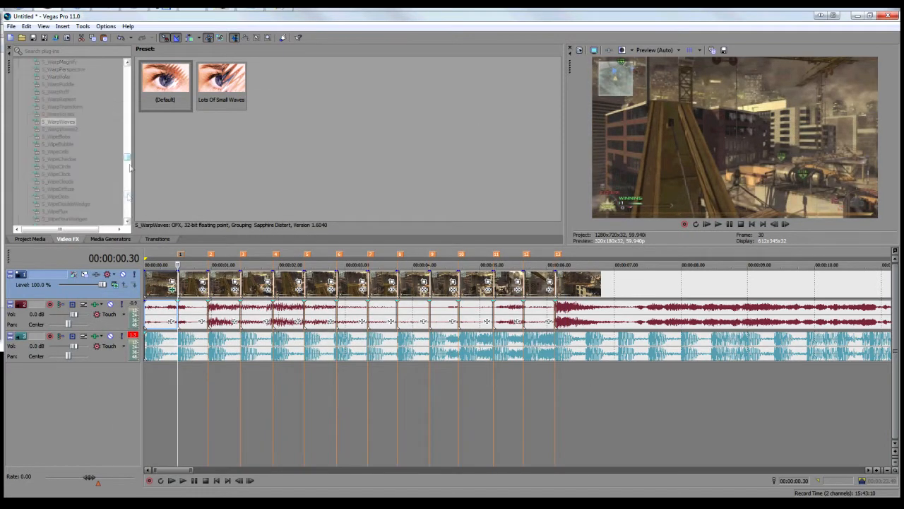
scroll("down", 3)
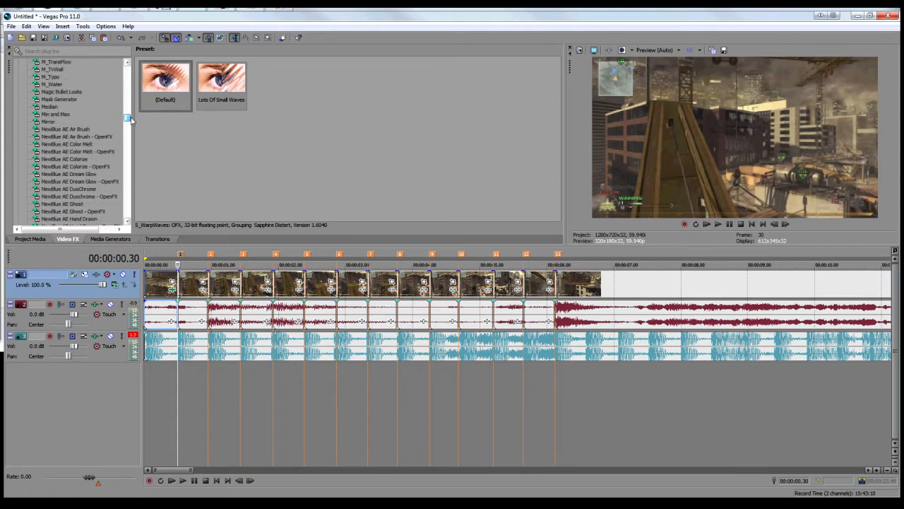
left_click(62, 91)
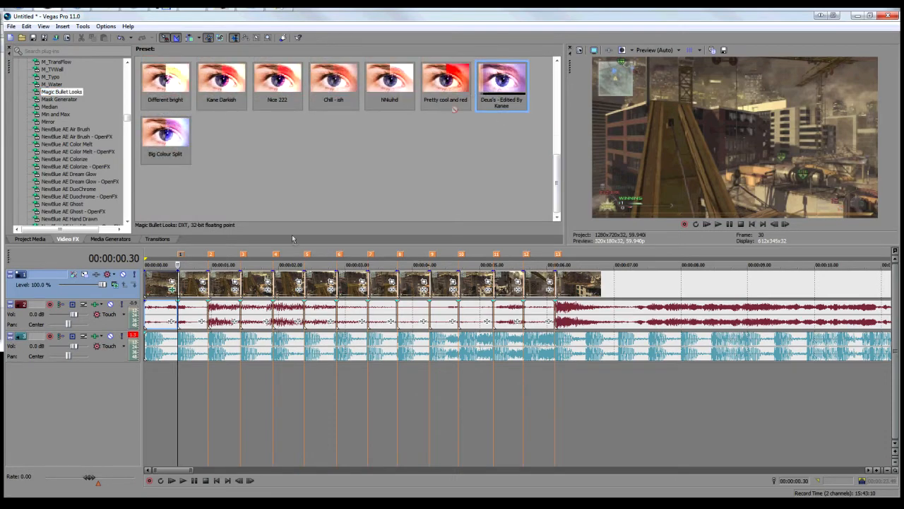
double_click(502, 81)
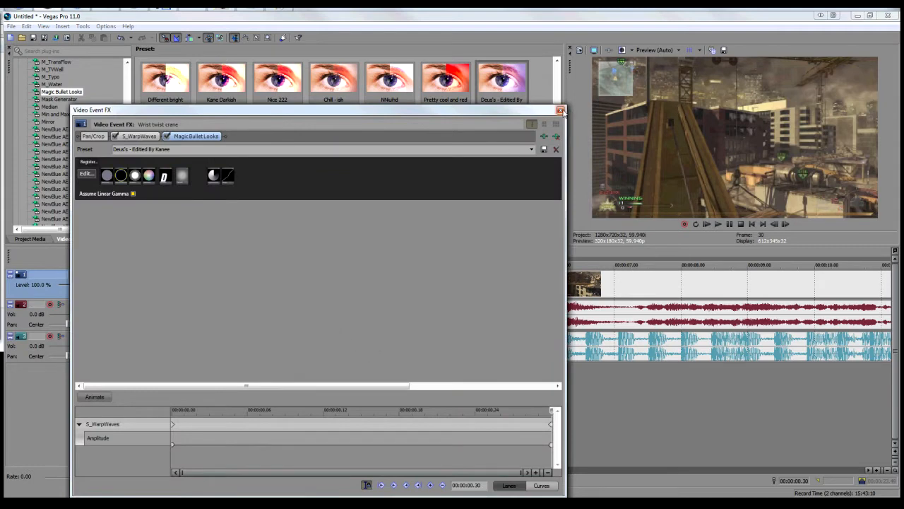
left_click(561, 110)
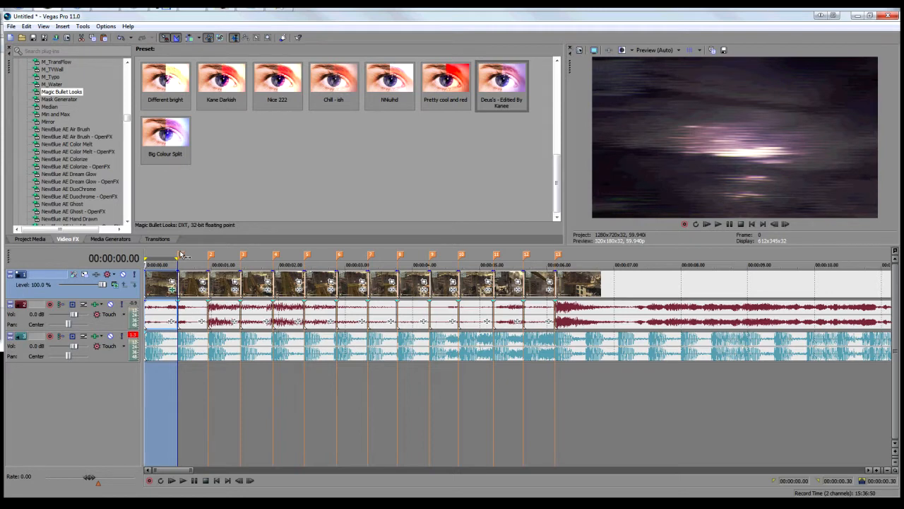
left_click(718, 223)
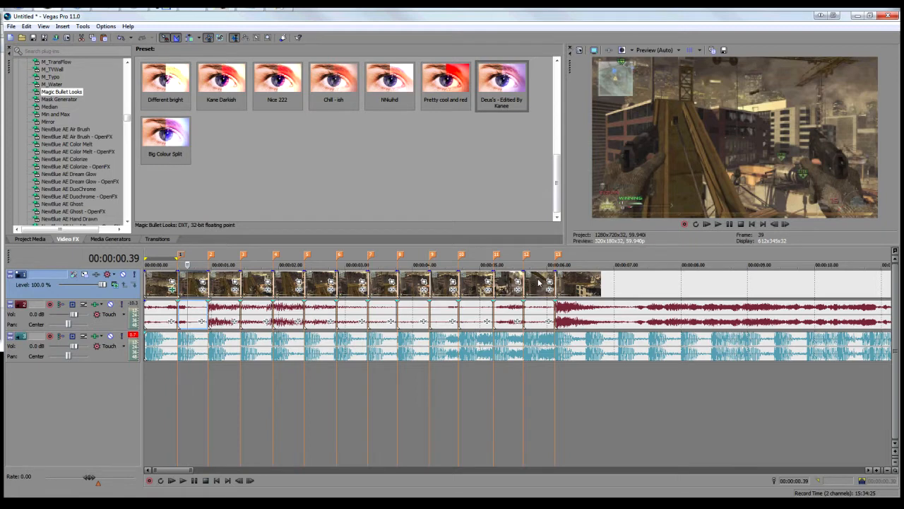
right_click(539, 283)
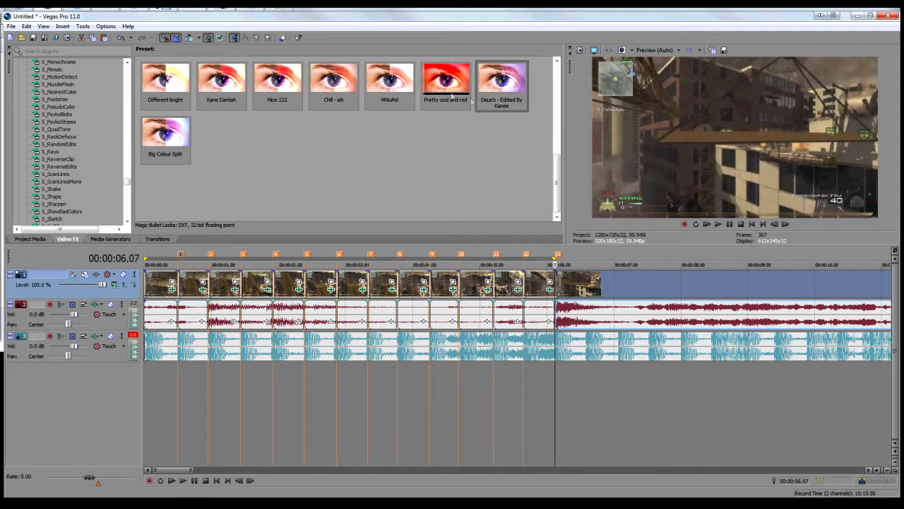
Try several Magic Bullet Looks presets from the dropdown on the clip
double_click(445, 81)
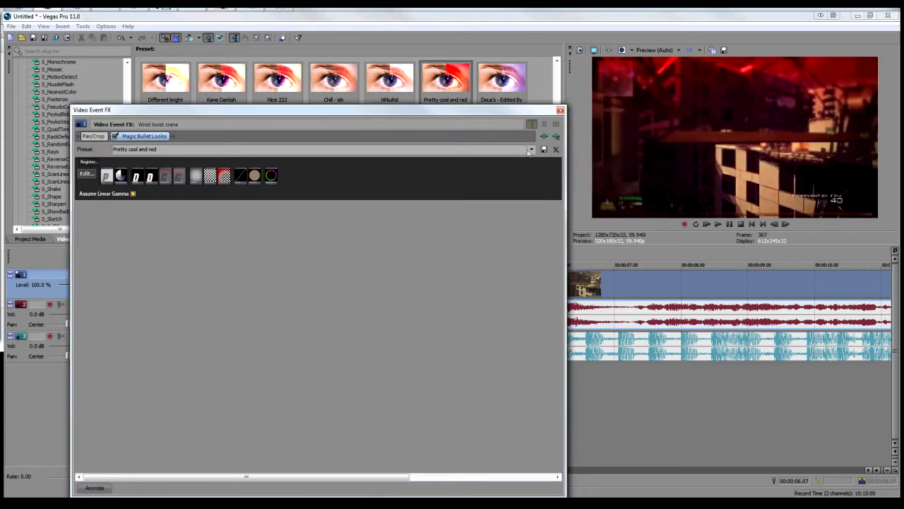
left_click(530, 150)
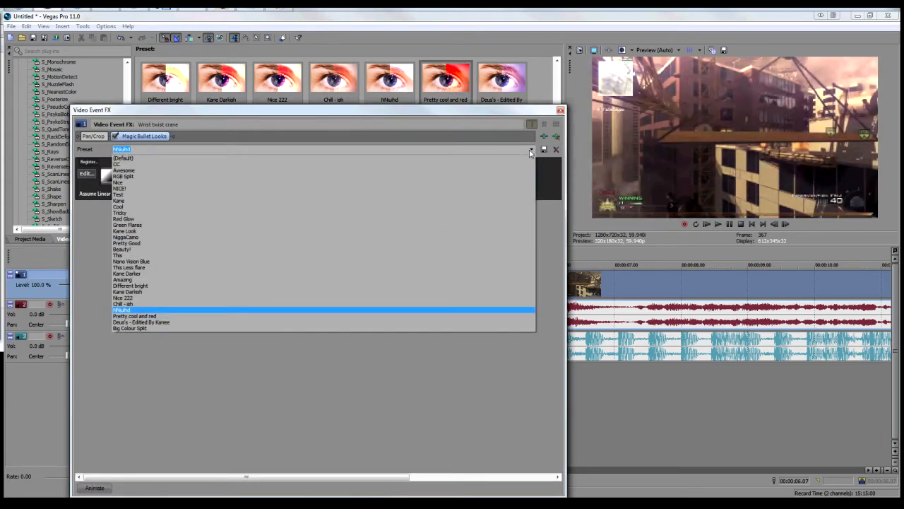
left_click(122, 297)
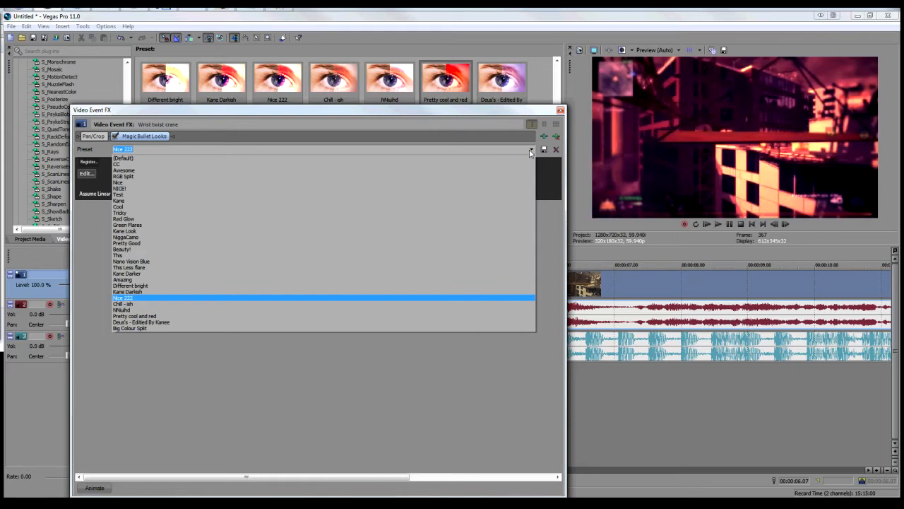
left_click(130, 285)
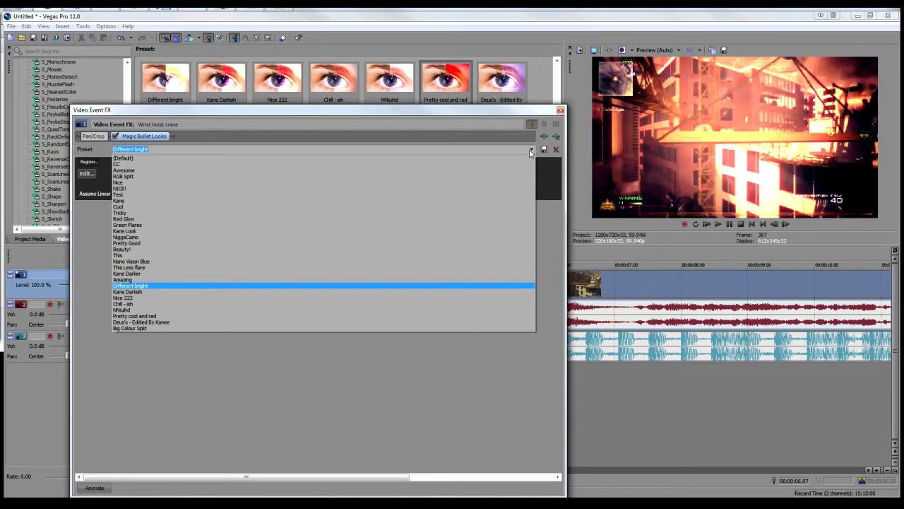
left_click(127, 274)
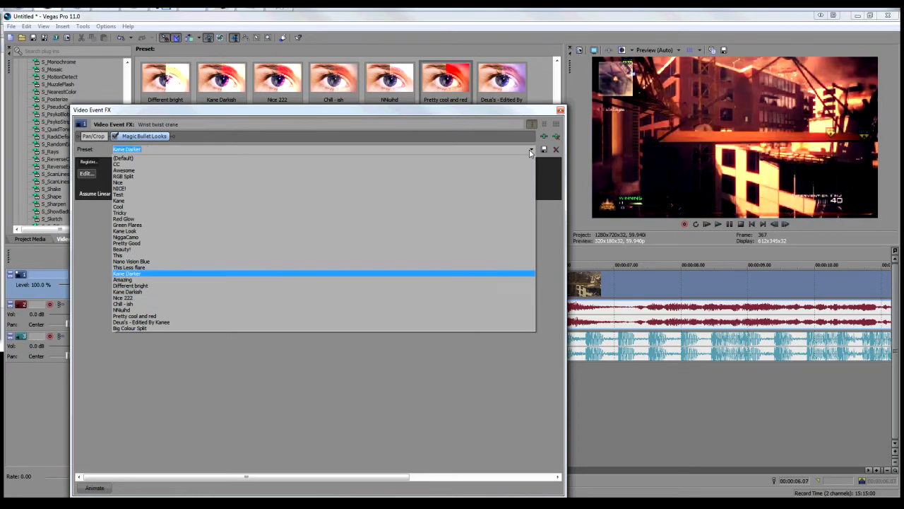
left_click(130, 267)
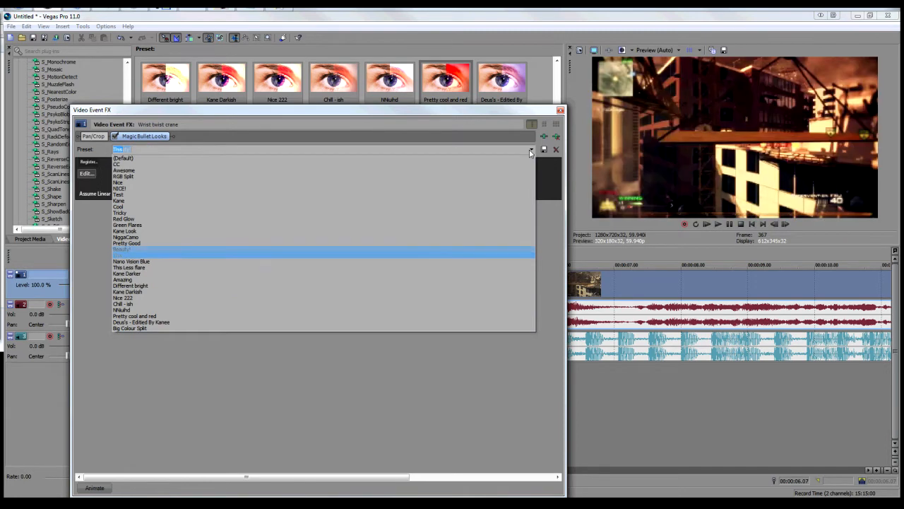
Choose the warm orange-red look preset and close the clip effects window
left_click(122, 249)
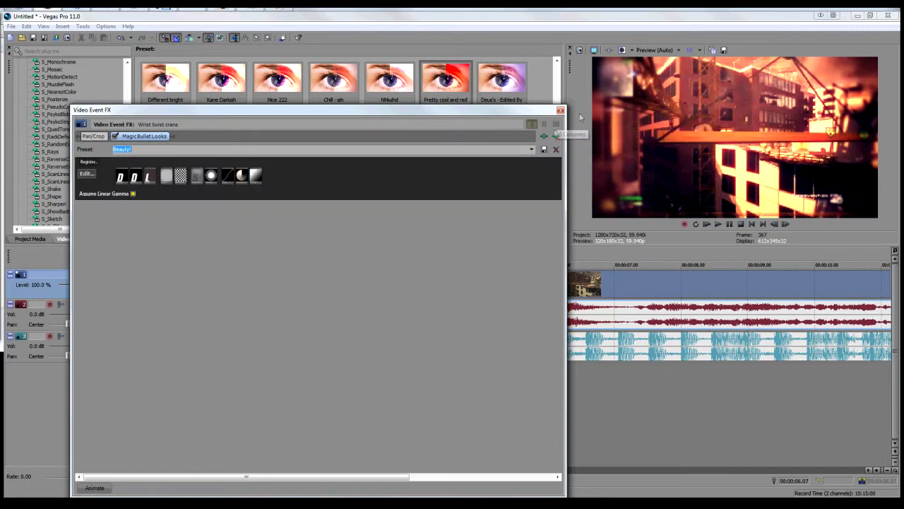
left_click(559, 110)
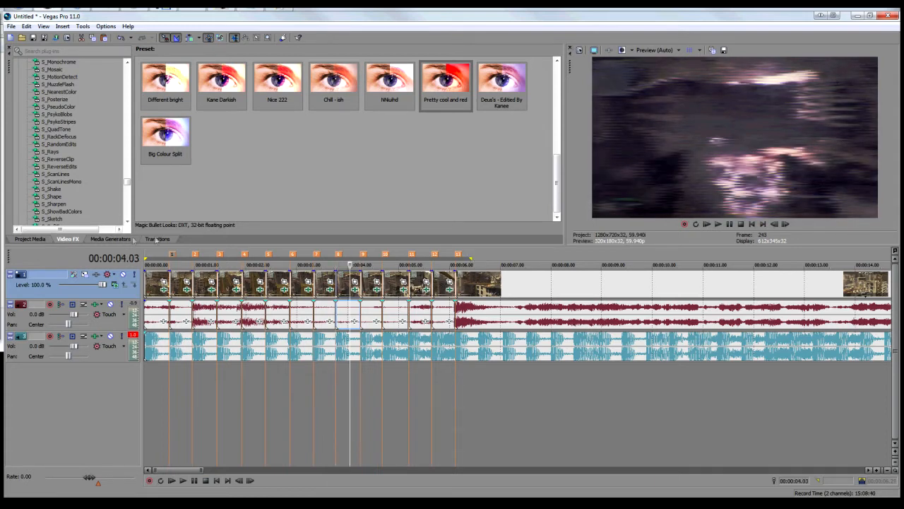
Apply a NewBlue LE Light Ring transition preset at the clip cut near 00:00:05
left_click(157, 239)
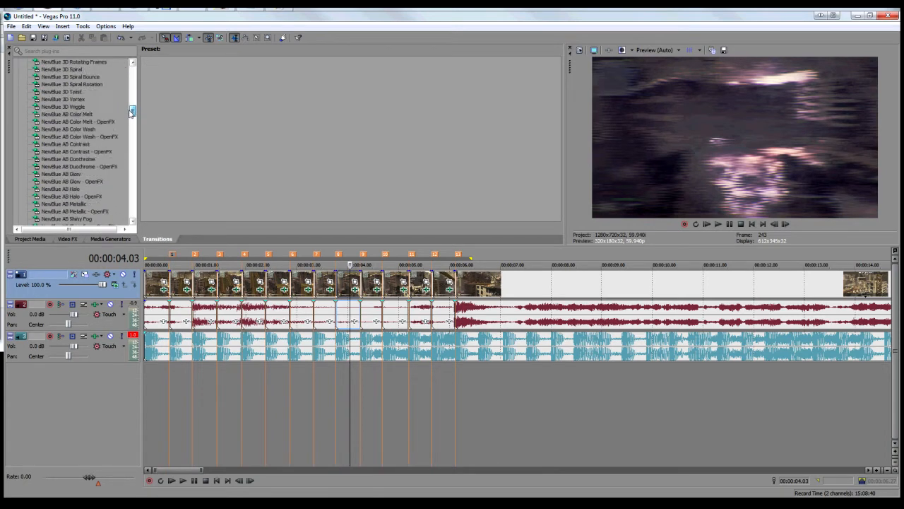
scroll("down", 3)
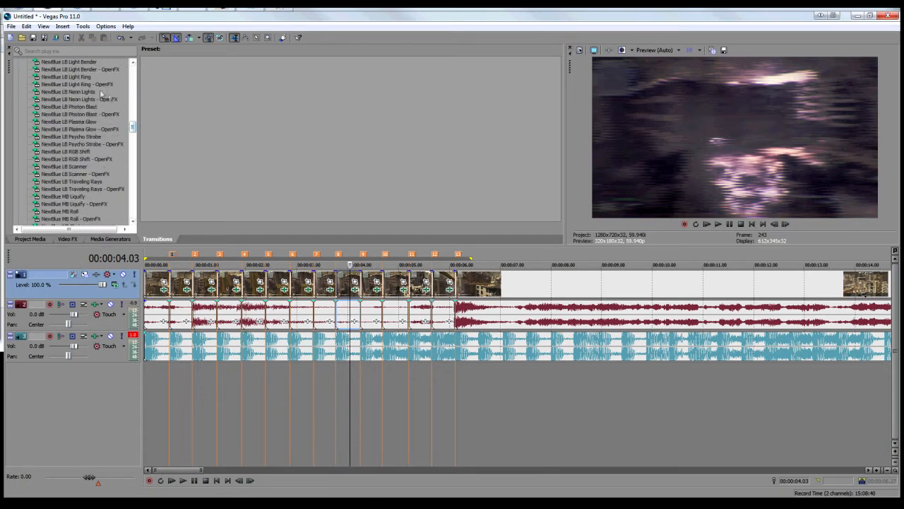
left_click(65, 76)
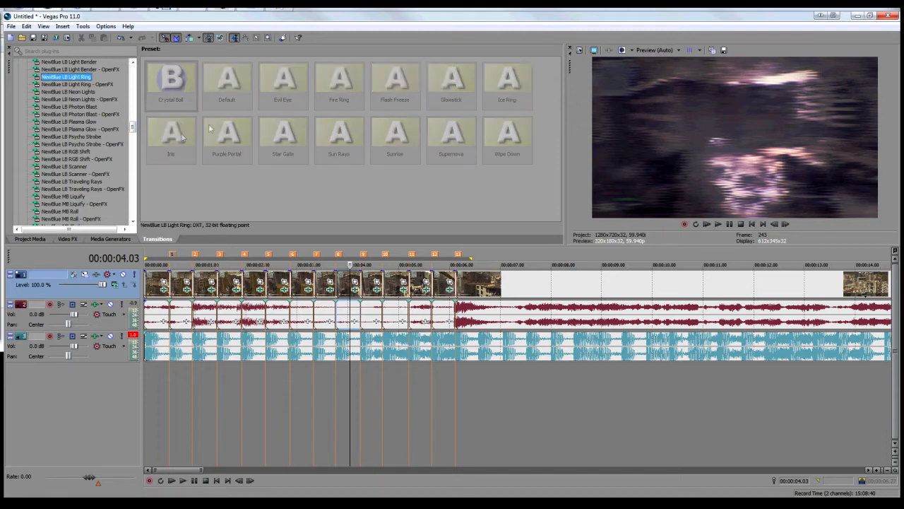
left_click(170, 85)
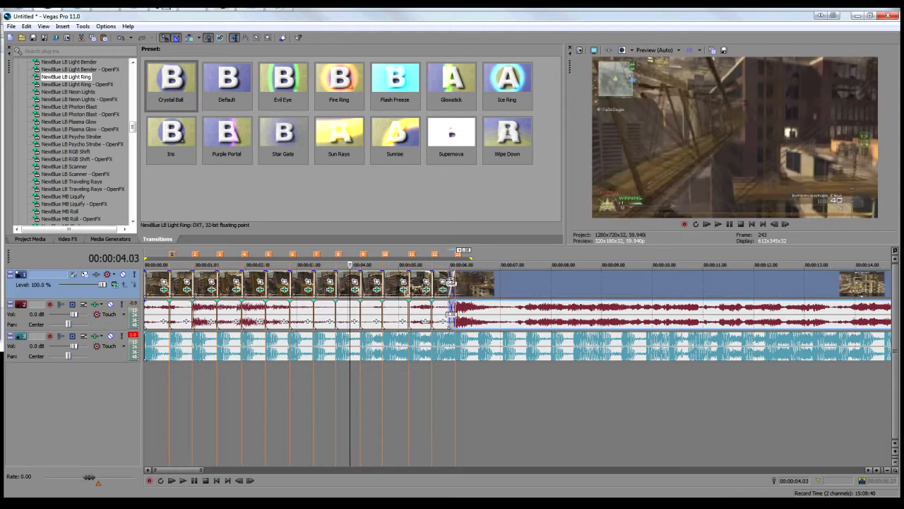
left_click(169, 81)
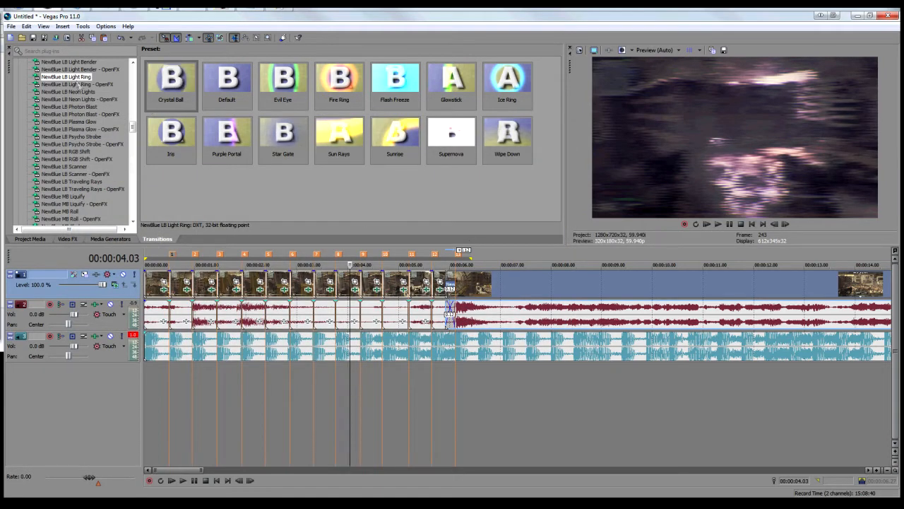
left_click(65, 76)
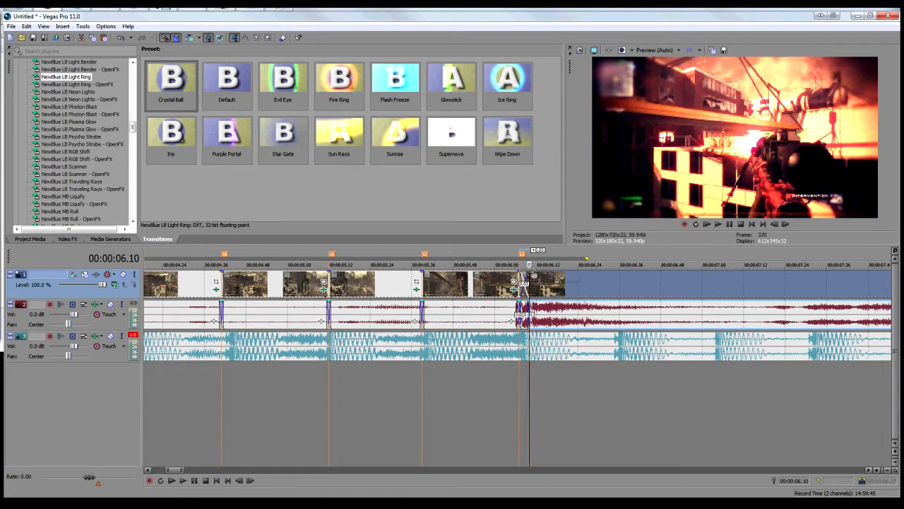
Check the clip's Pan/Crop framing, then extend the clip overlap under the Light Ring transition
left_click(169, 85)
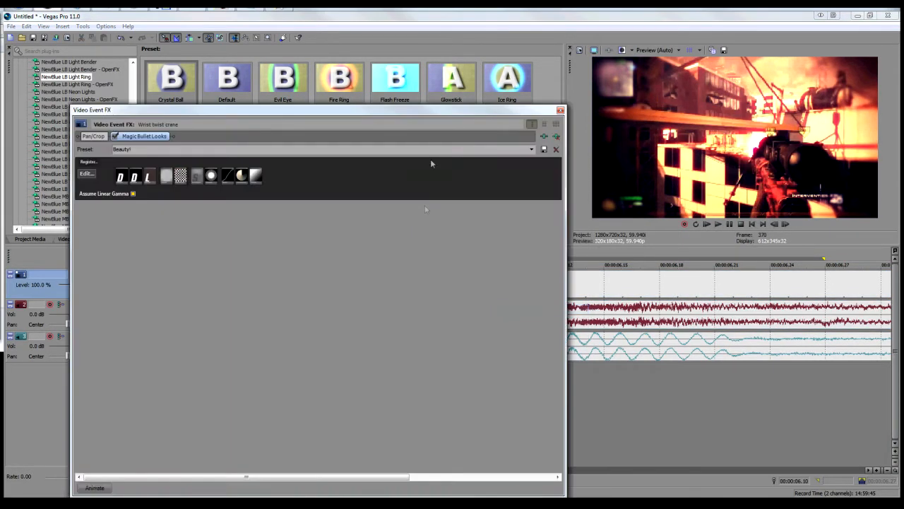
left_click(93, 135)
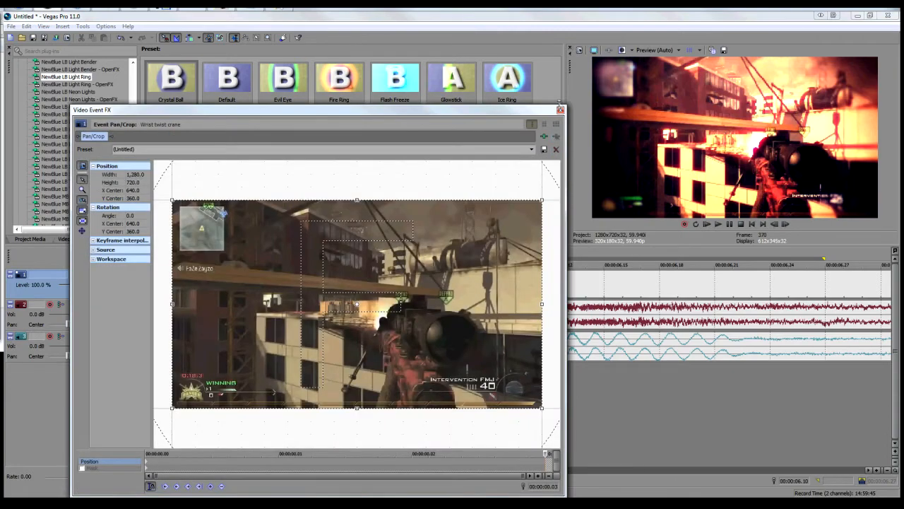
left_click(560, 110)
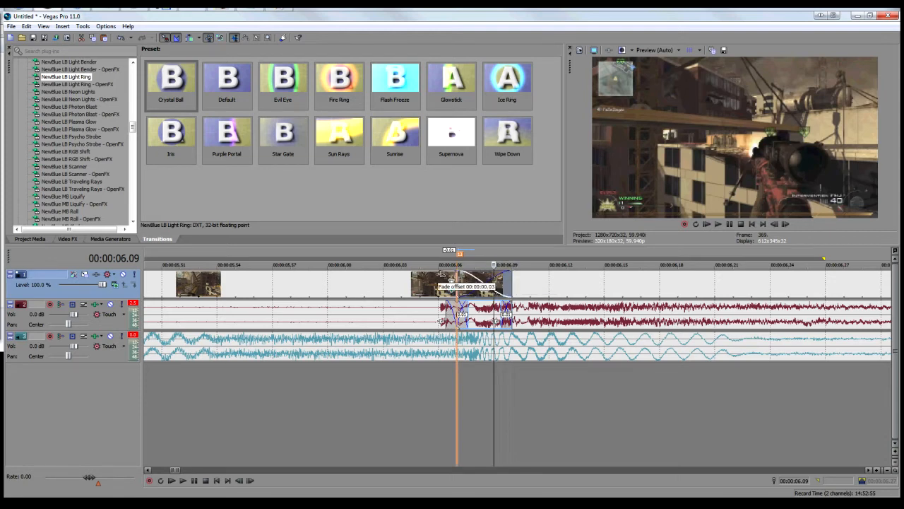
left_click(169, 81)
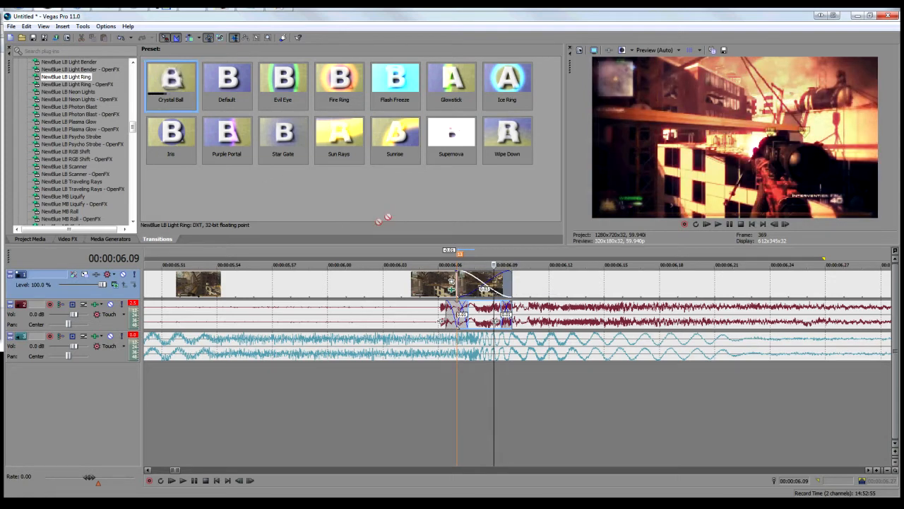
double_click(170, 80)
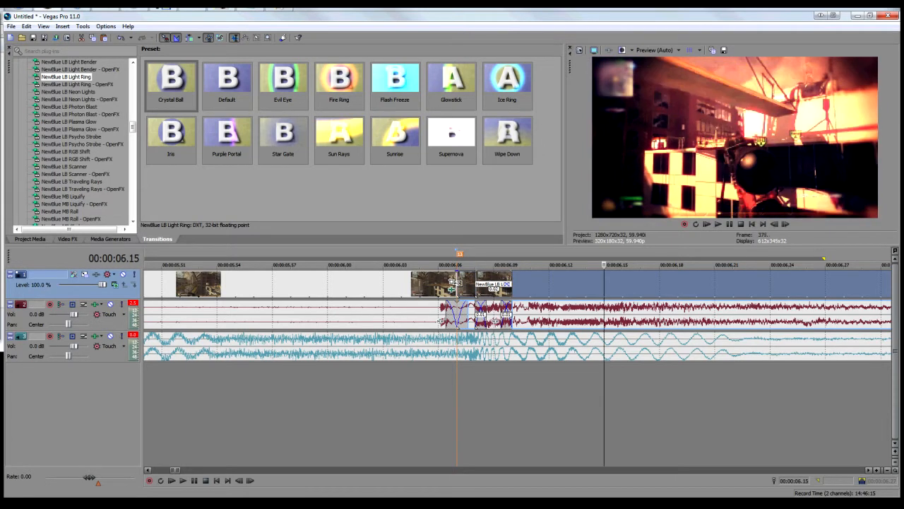
Play back the edit, then open the effects chain of one short beat-cut clip
left_click(707, 223)
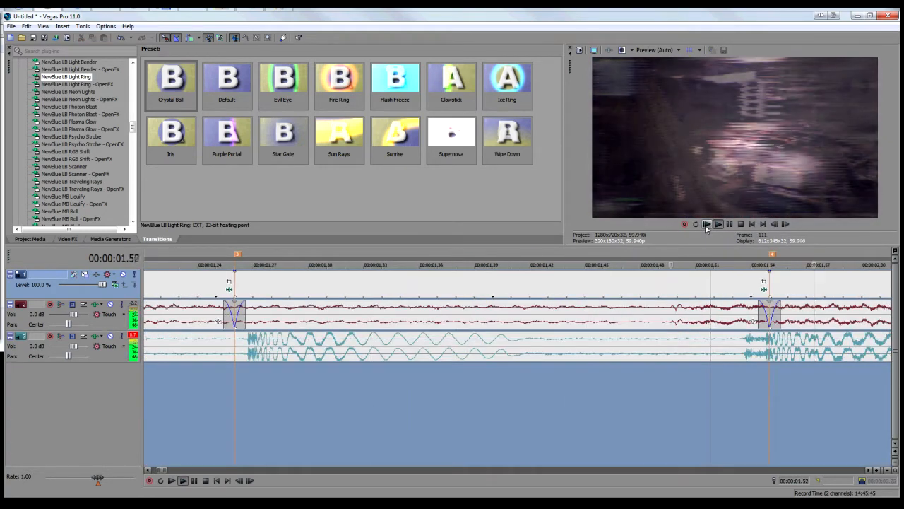
left_click(706, 223)
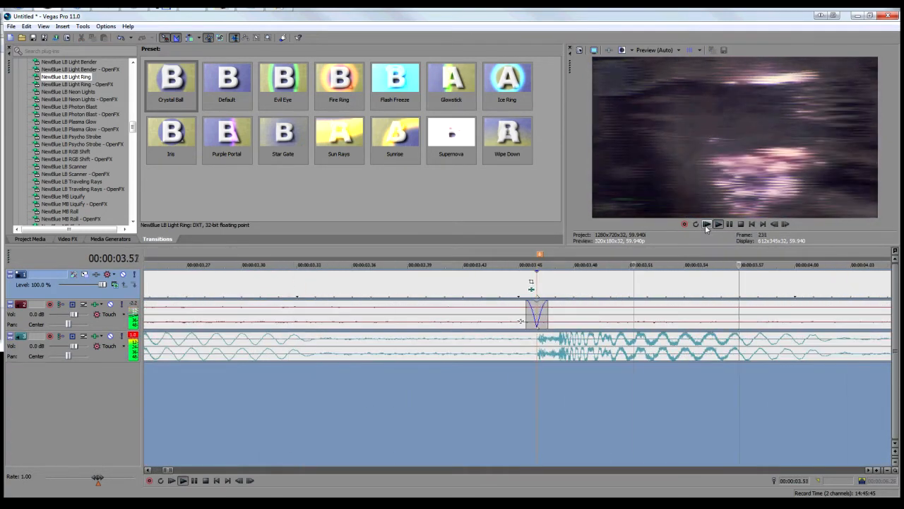
left_click(706, 224)
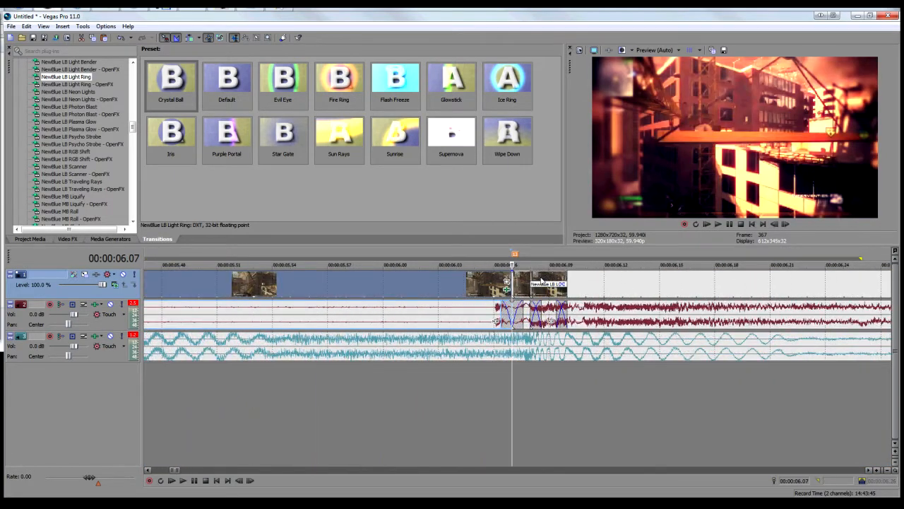
right_click(494, 283)
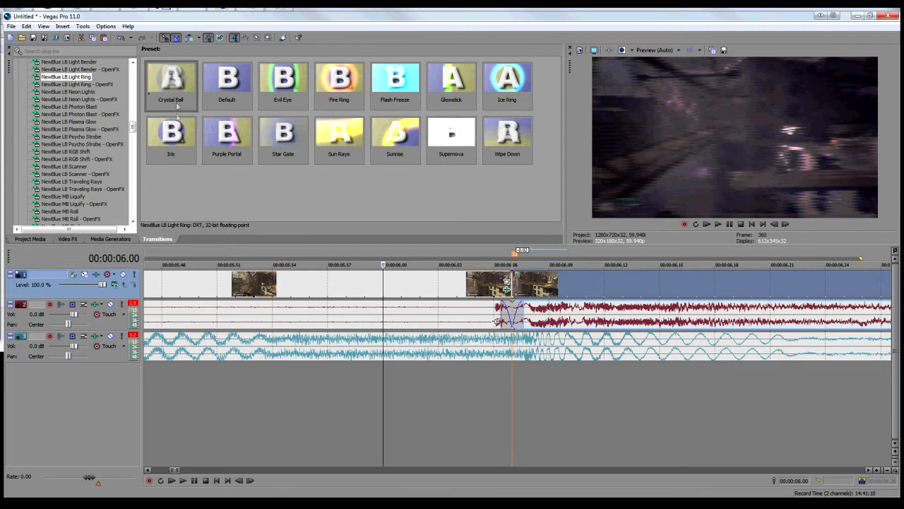
left_click(170, 79)
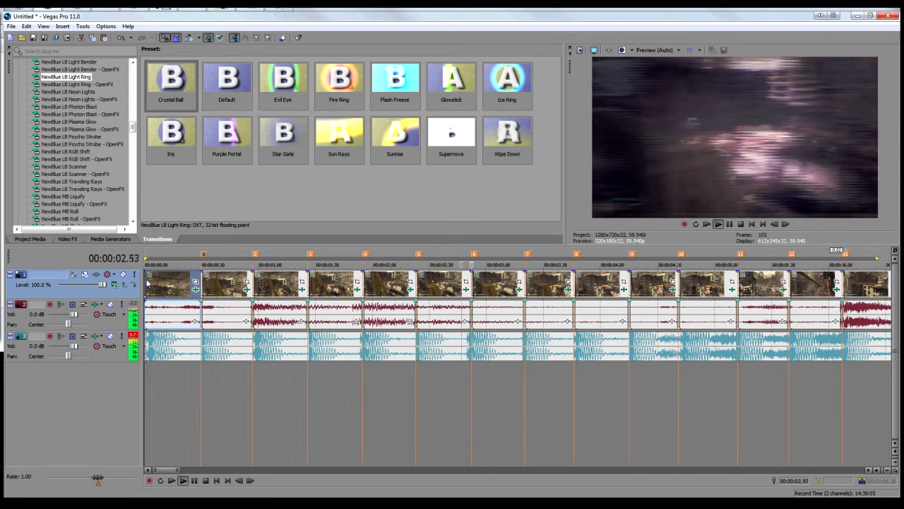
left_click(707, 223)
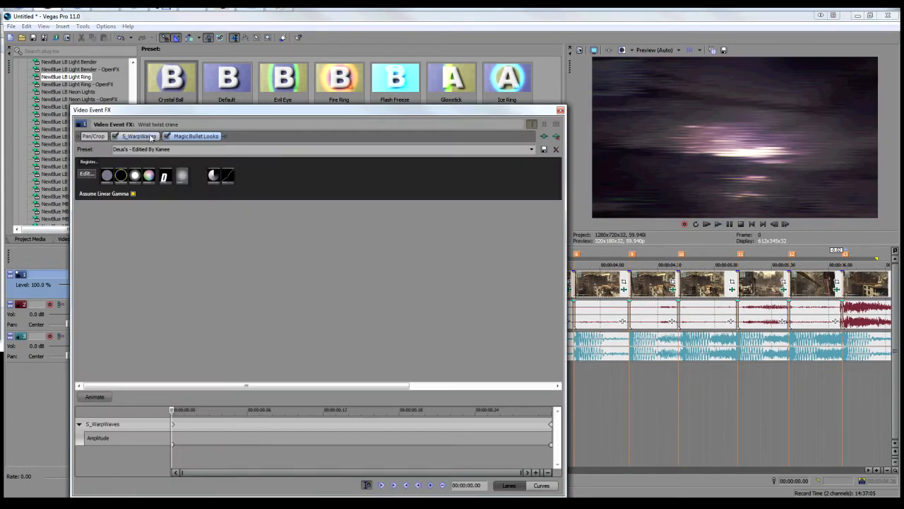
Adjust the clip's WarpWaves Angle and Displace Angle sliders
left_click(138, 135)
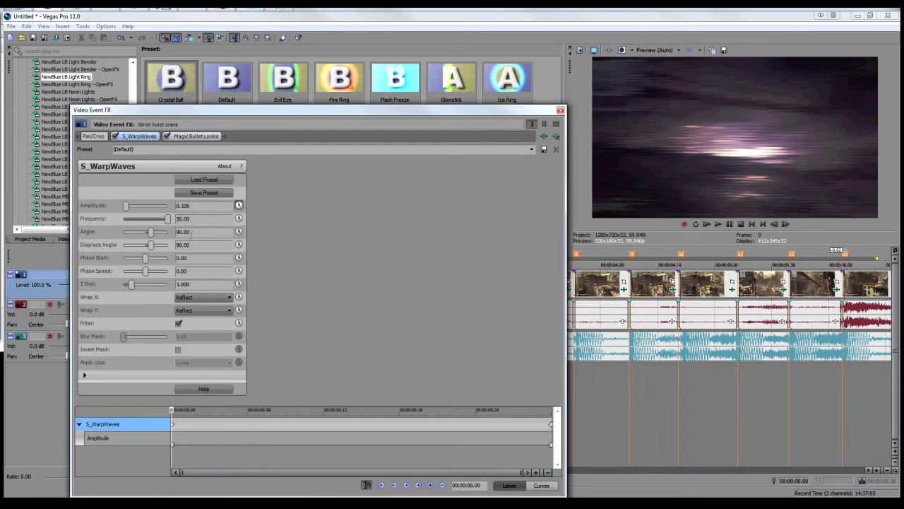
left_click_drag(152, 232, 154, 232)
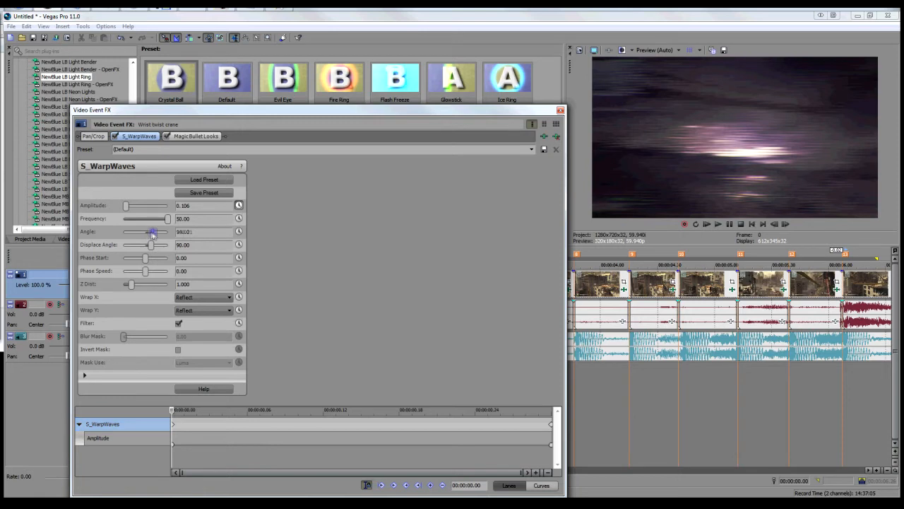
left_click_drag(153, 232, 147, 231)
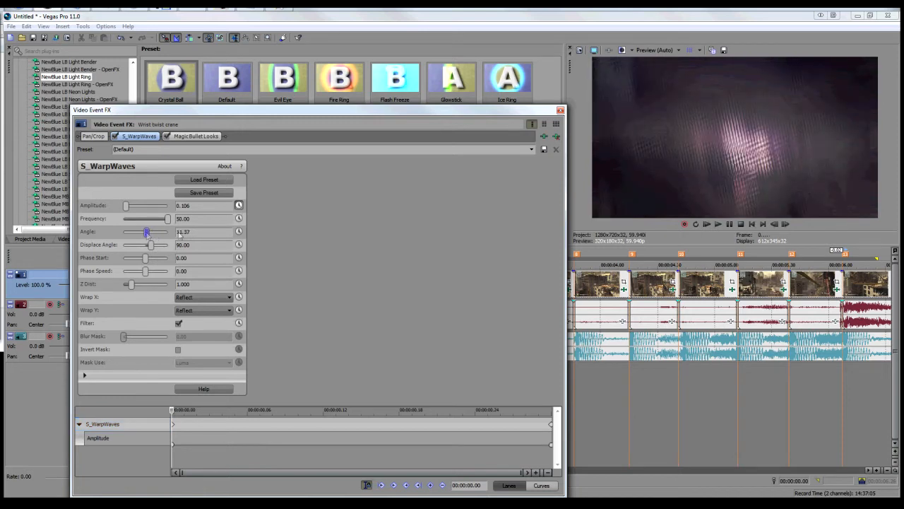
left_click_drag(147, 232, 146, 232)
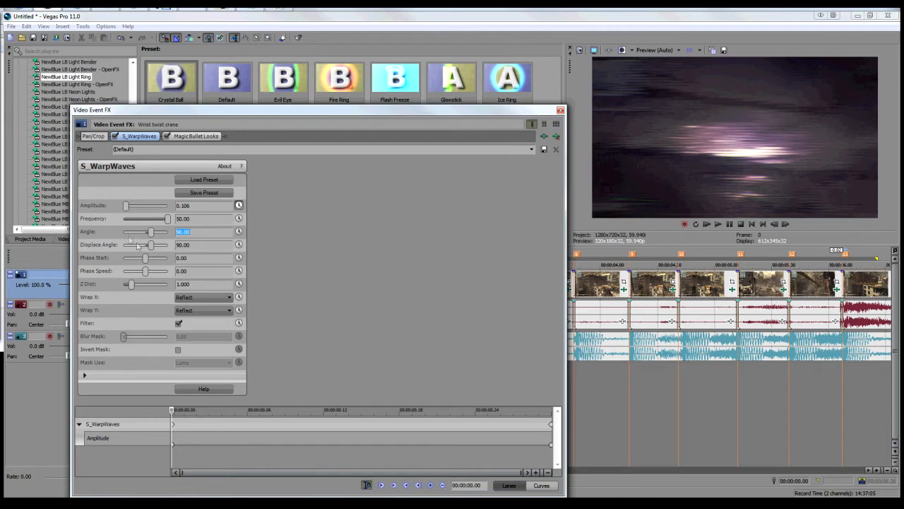
left_click_drag(139, 244, 164, 244)
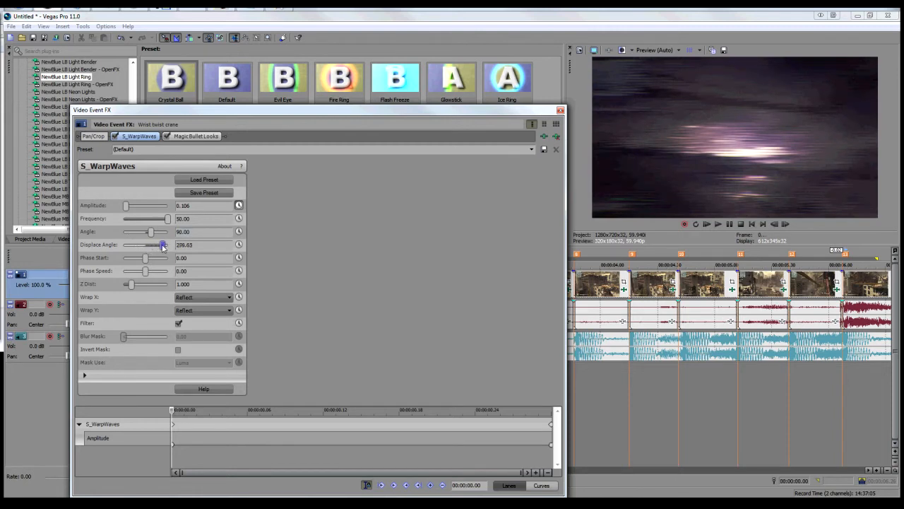
left_click_drag(164, 245, 167, 244)
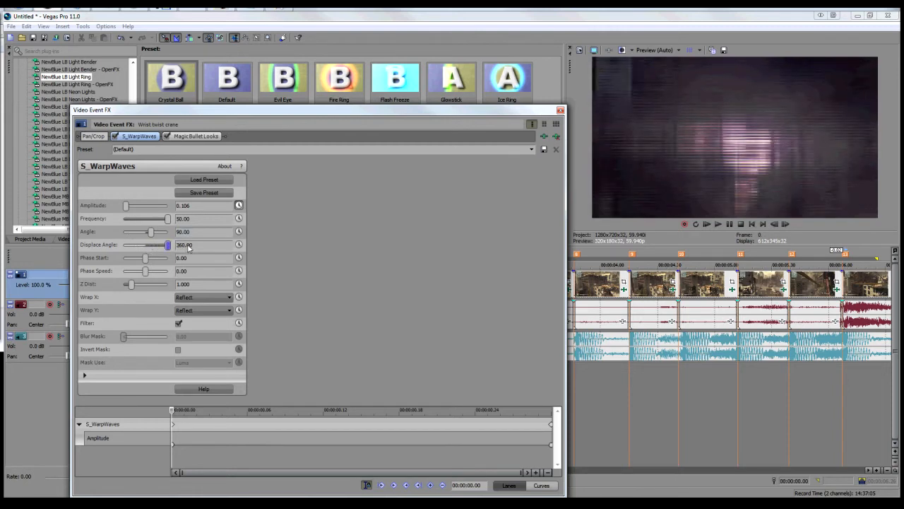
left_click_drag(167, 244, 125, 244)
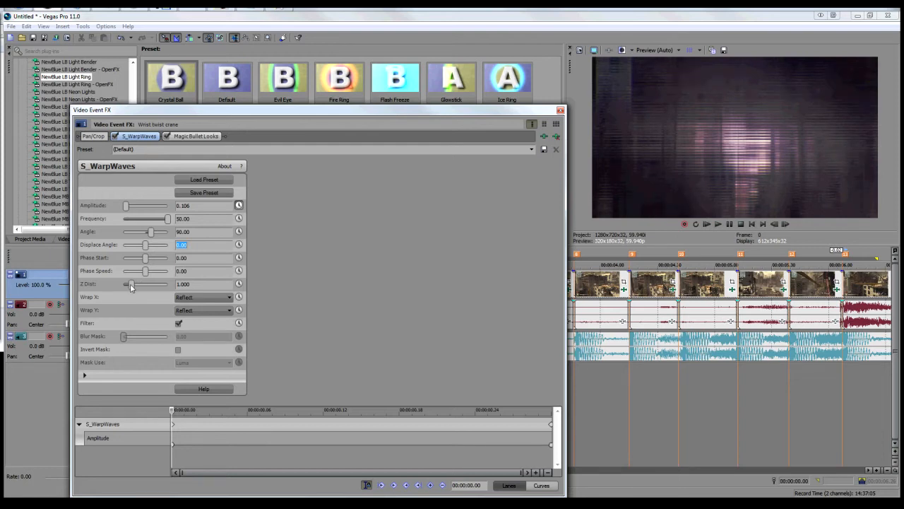
Adjust the WarpWaves Z Dist slider and pick a Wrap X mode
left_click_drag(127, 284, 139, 284)
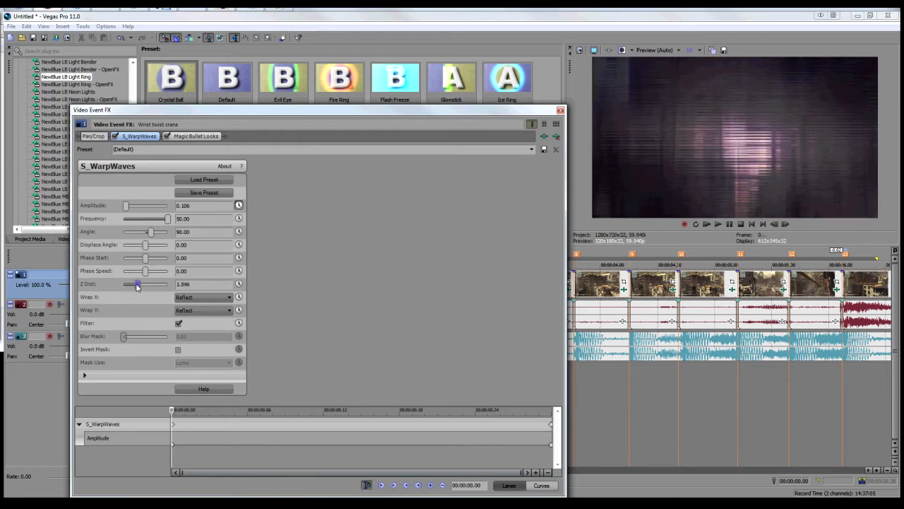
left_click_drag(136, 282, 167, 283)
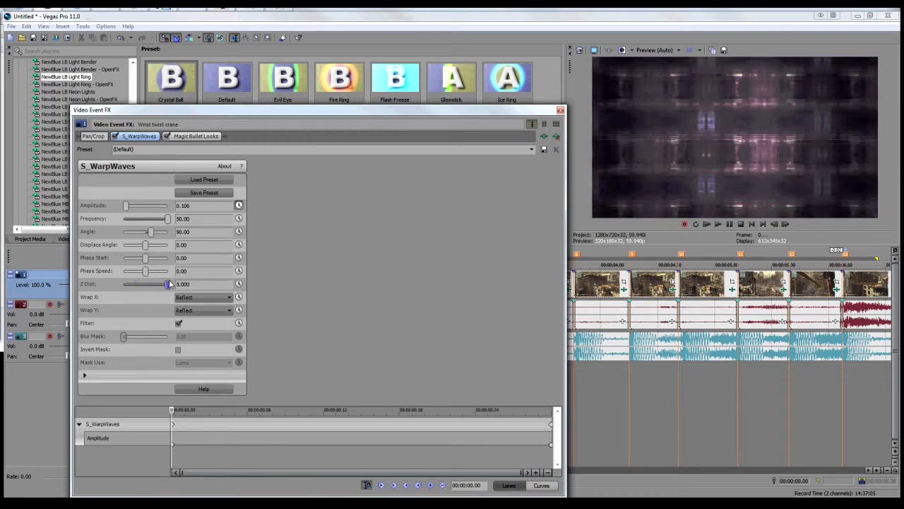
left_click_drag(168, 283, 158, 282)
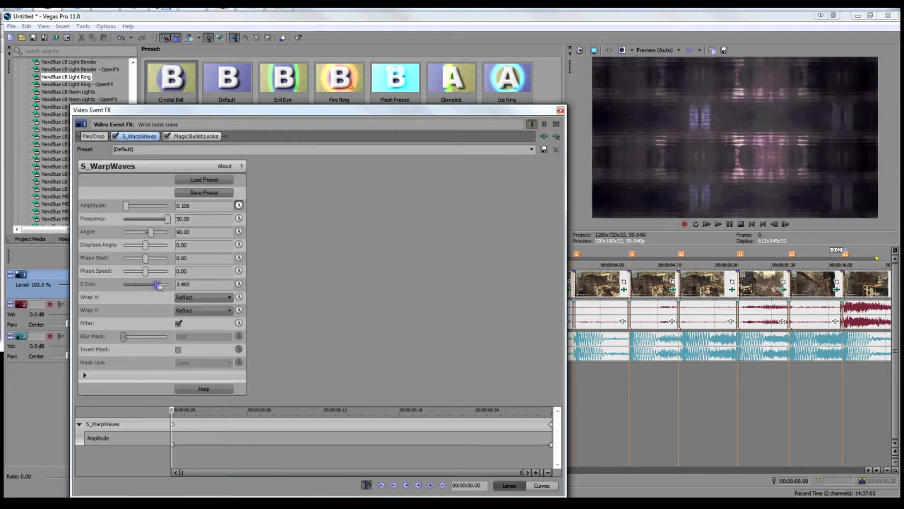
left_click_drag(156, 284, 138, 284)
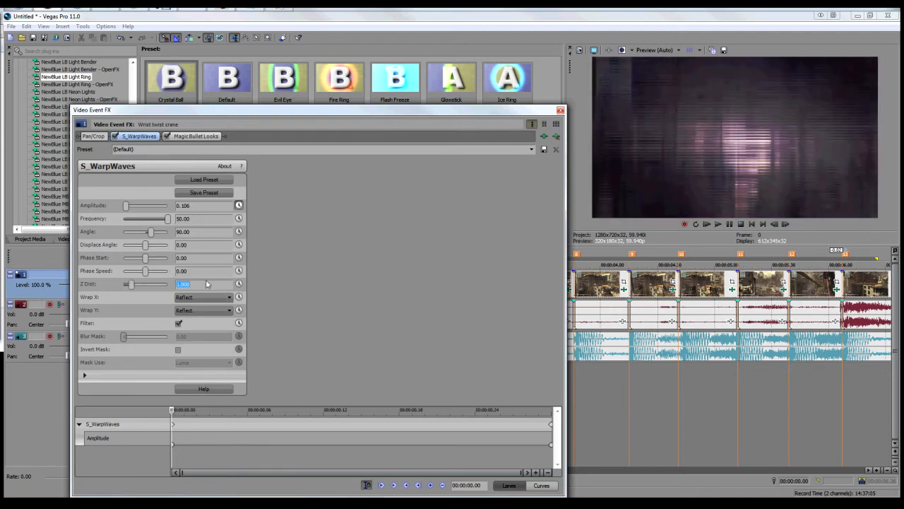
left_click(204, 297)
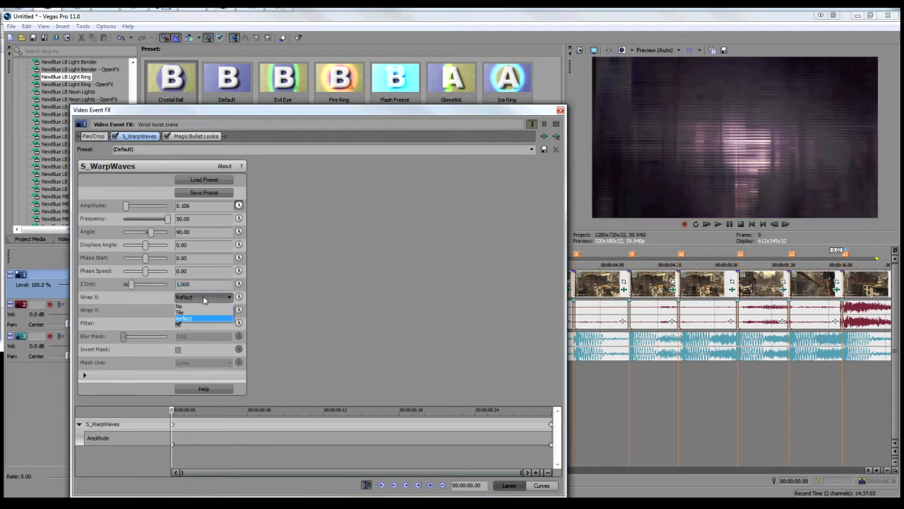
left_click(203, 318)
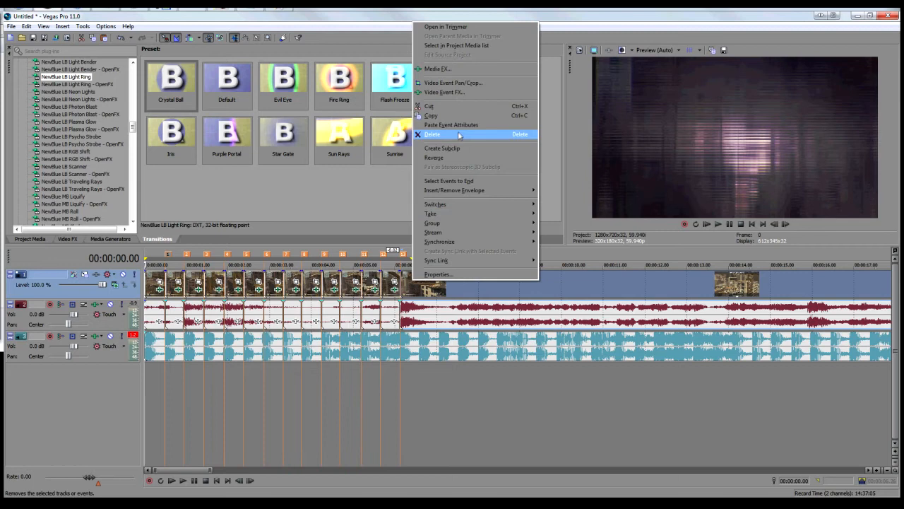
Apply a Magic Bullet look preset and WarpWaves to the clip, then add the gunshot on a new audio track near 00:00:06
left_click(444, 92)
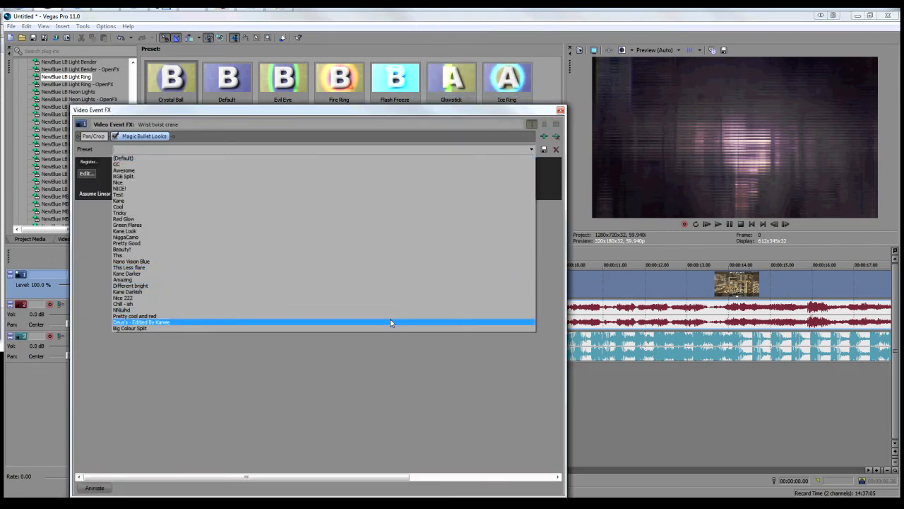
left_click(559, 110)
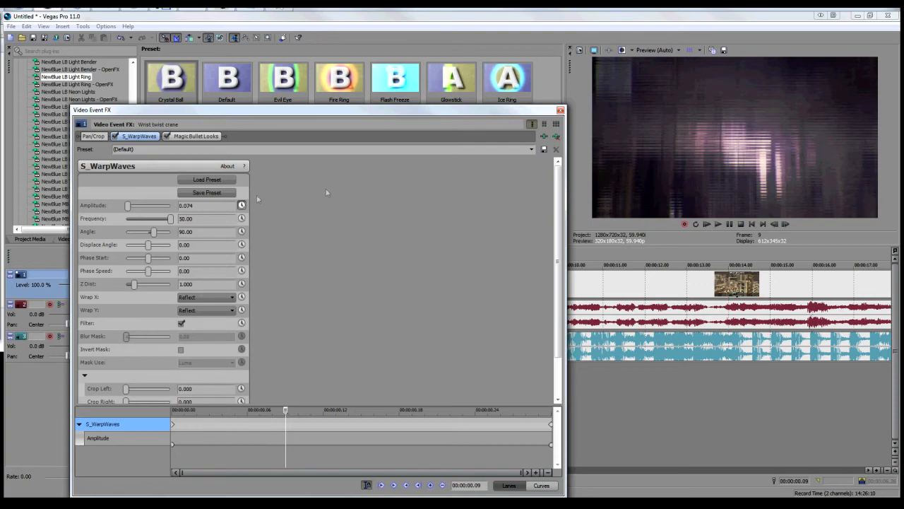
left_click(144, 135)
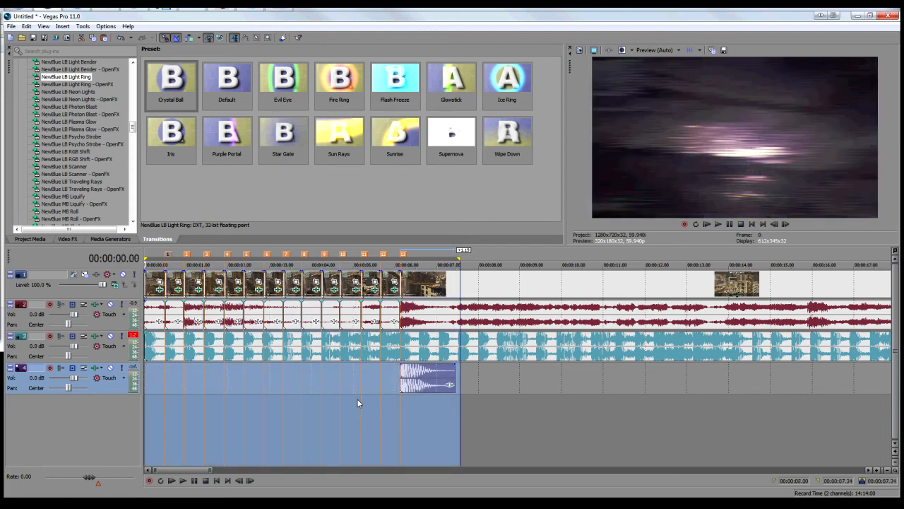
Run playback from the timeline start through the transition and gunshot, ending at 00:00:06;39
left_click(707, 223)
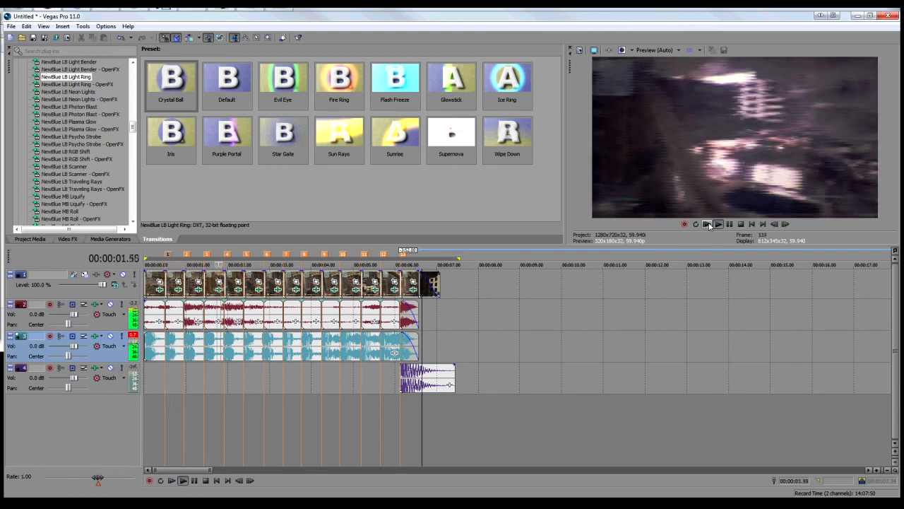
left_click(718, 224)
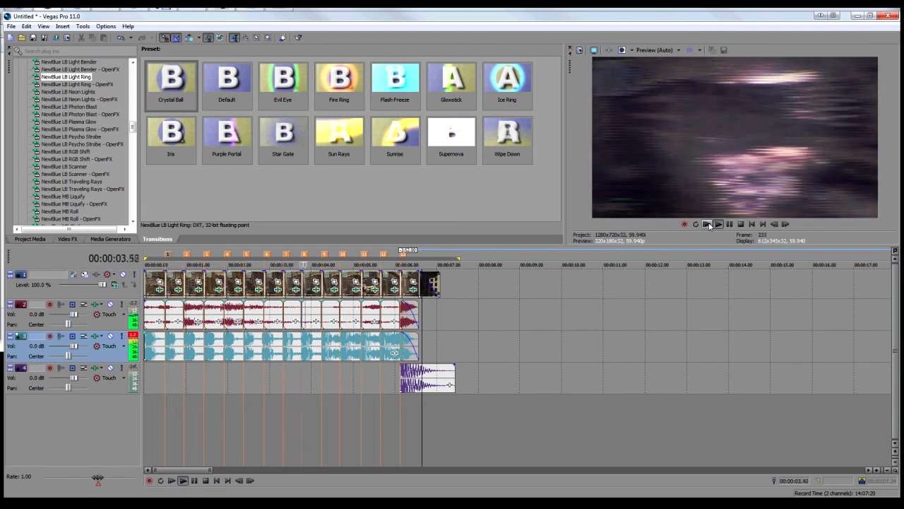
left_click(707, 223)
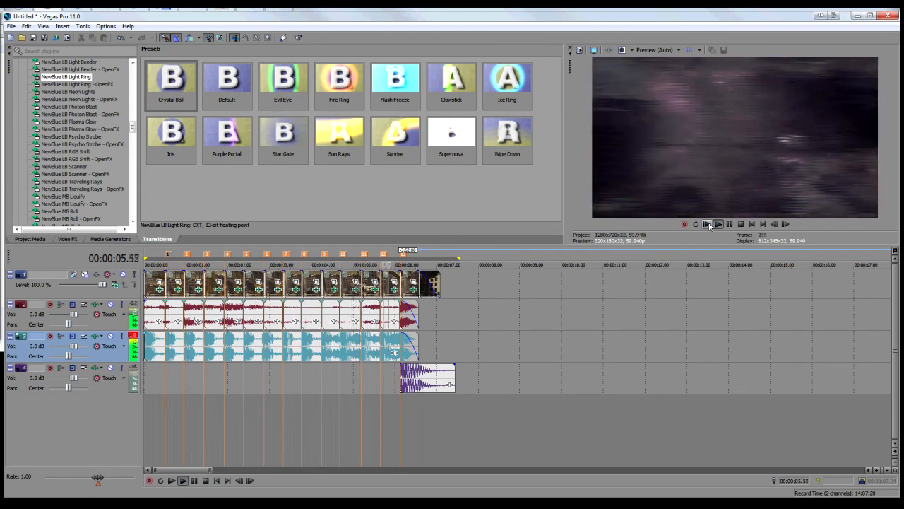
left_click(706, 223)
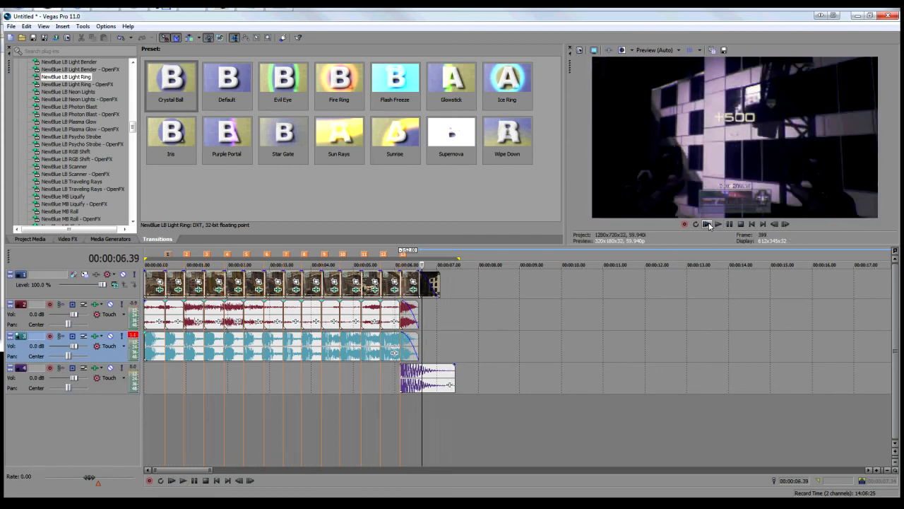